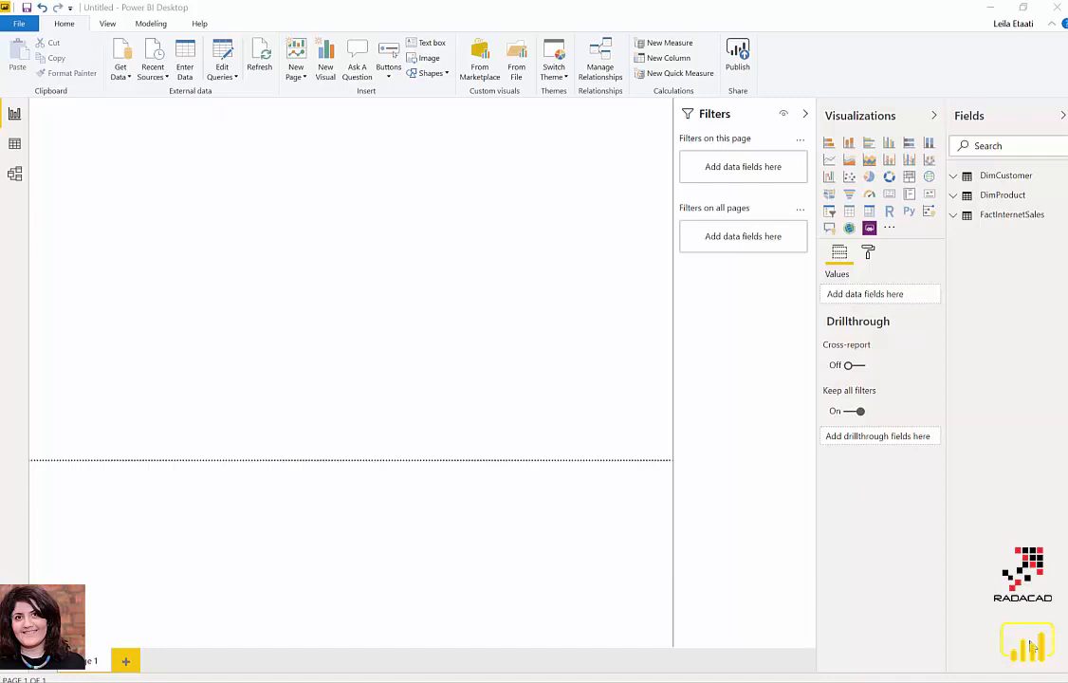
{"action": "mouse_move", "coordinate": [164, 196]}
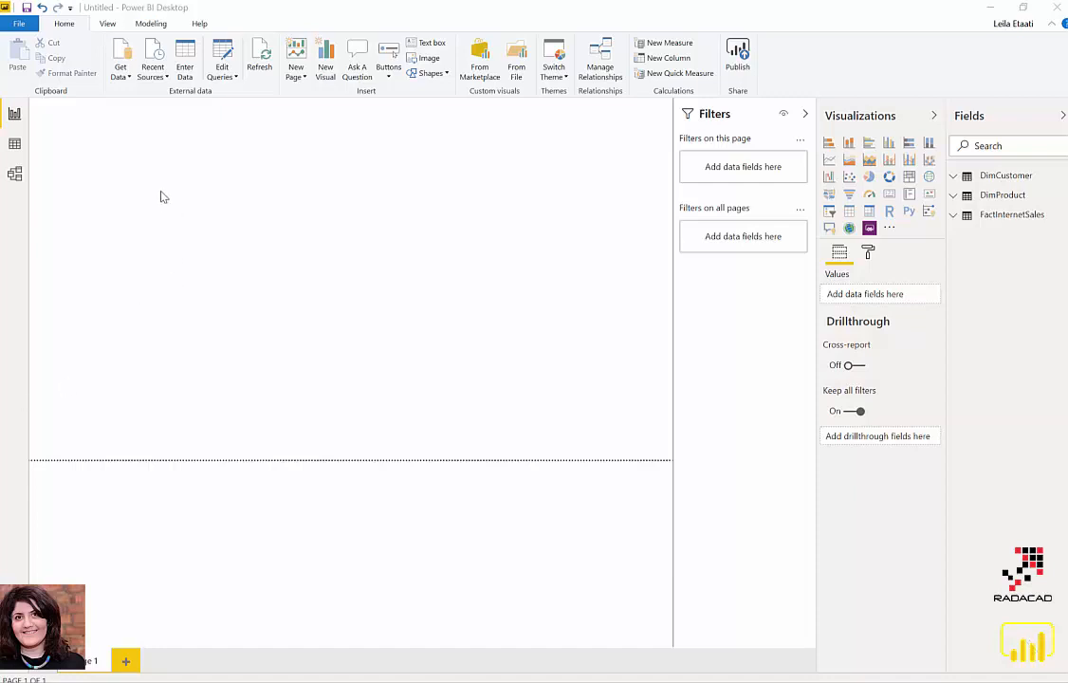
{"action": "mouse_move", "coordinate": [359, 64]}
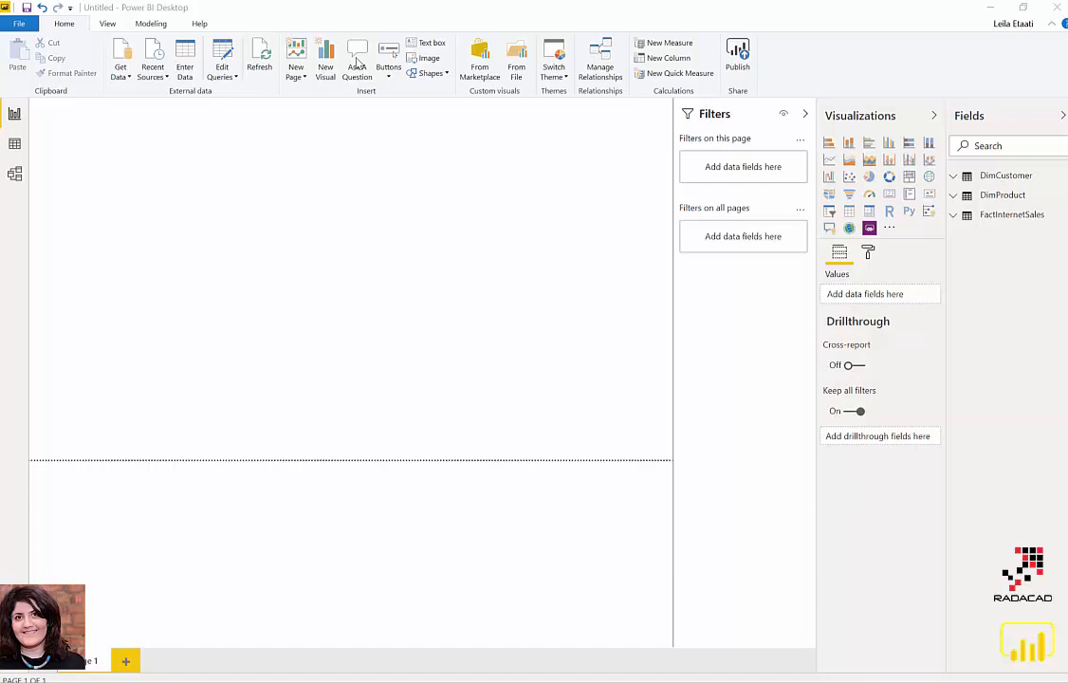
{"action": "mouse_move", "coordinate": [158, 140]}
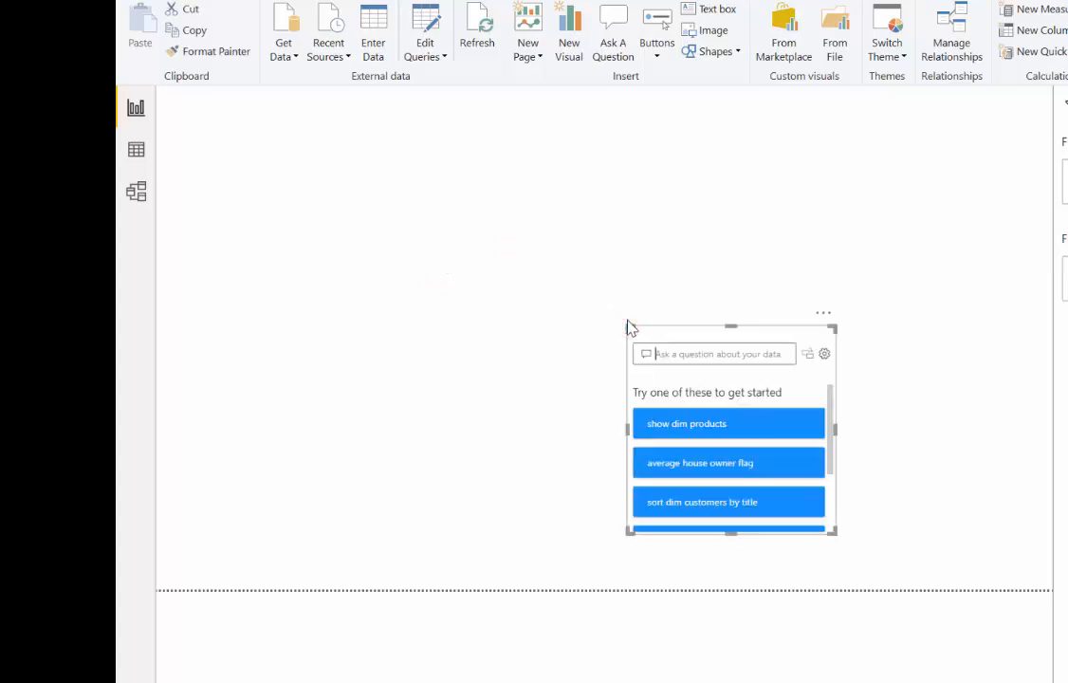
Ask Q&A 'sales amount by customer' via the sales amount suggestion, then open the visual's options.
{"action": "type", "text": "sales"}
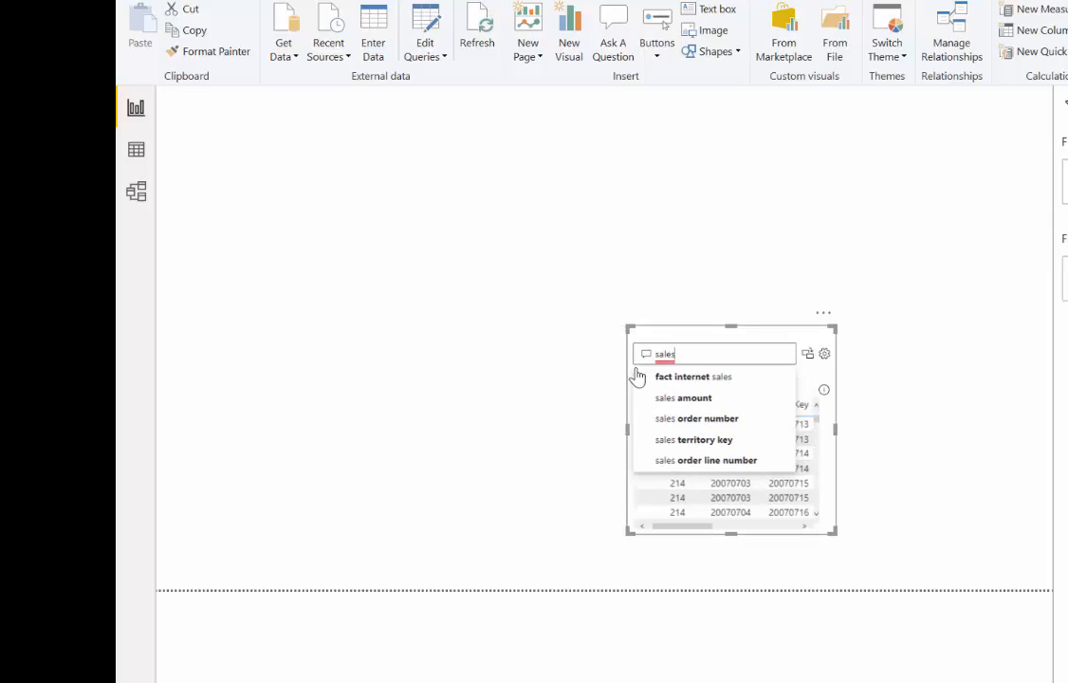
{"action": "left_click", "coordinate": [683, 398]}
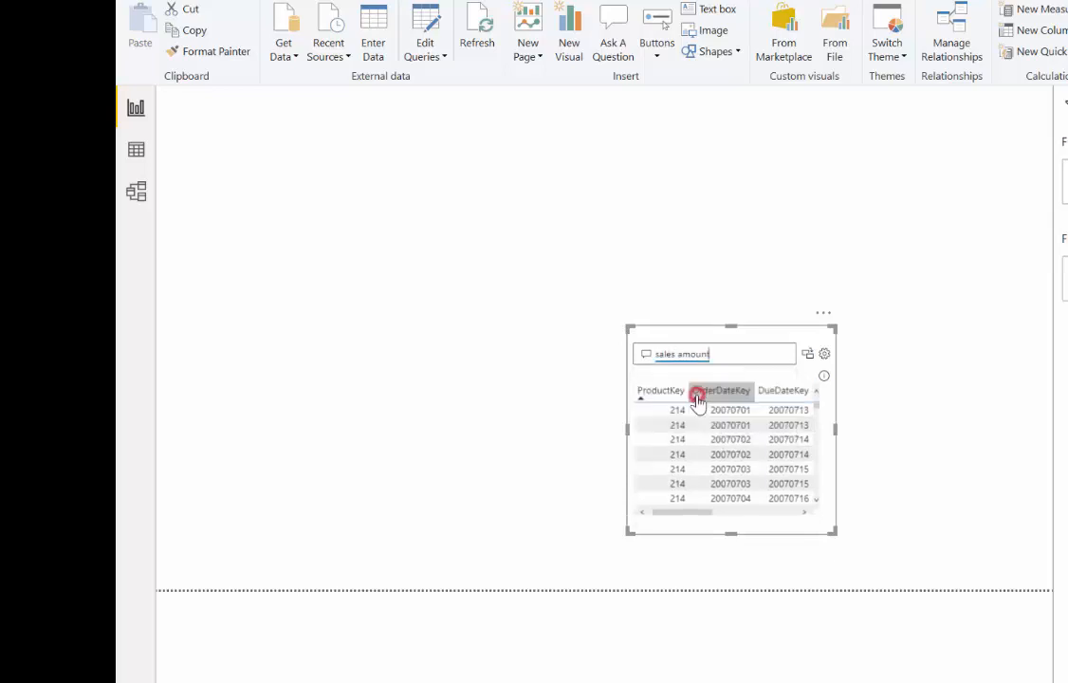
{"action": "type", "text": "by customer"}
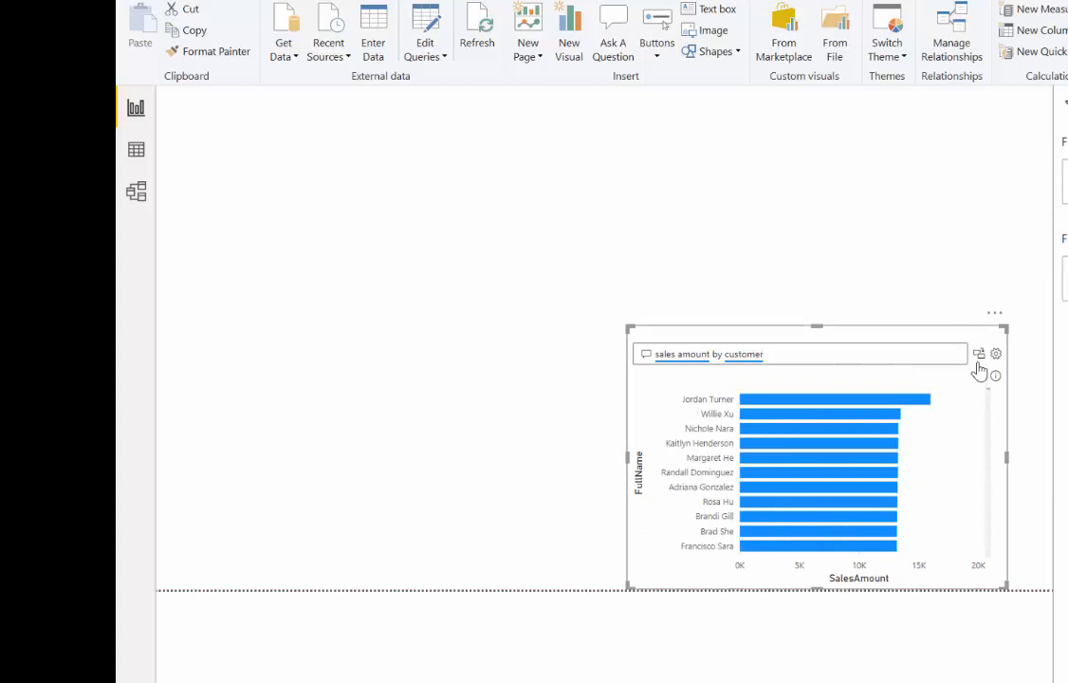
{"action": "mouse_move", "coordinate": [979, 355]}
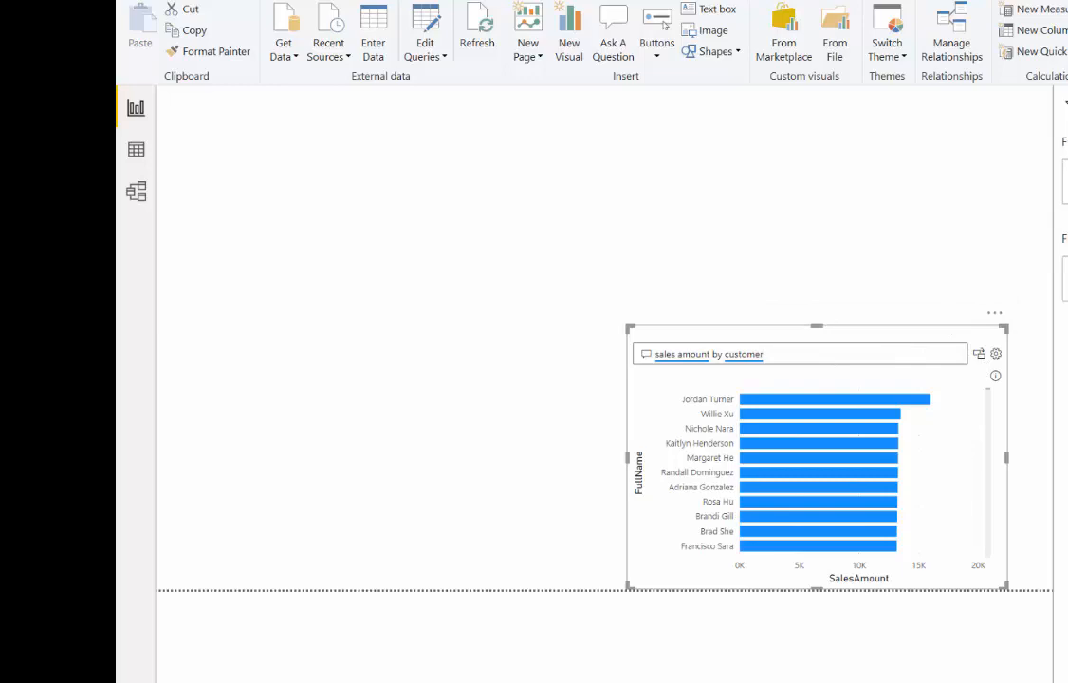
{"action": "left_click", "coordinate": [995, 313]}
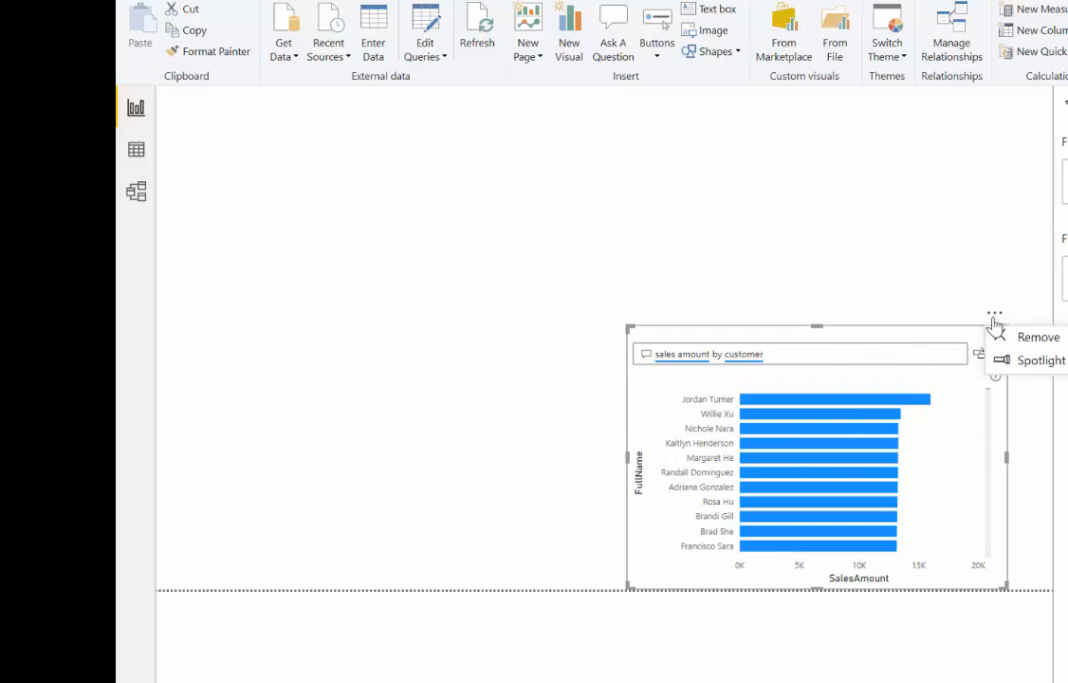
Remove the customer sales visual and show all suggested questions in a blank Q&A box.
{"action": "left_click", "coordinate": [1037, 337]}
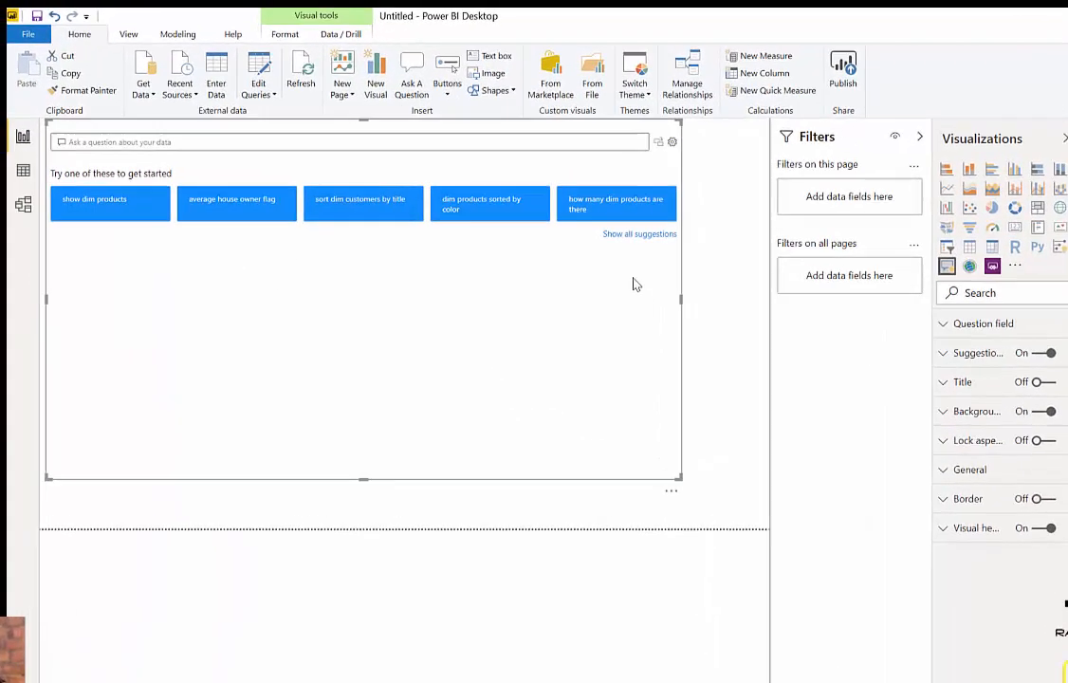
{"action": "left_click", "coordinate": [639, 233]}
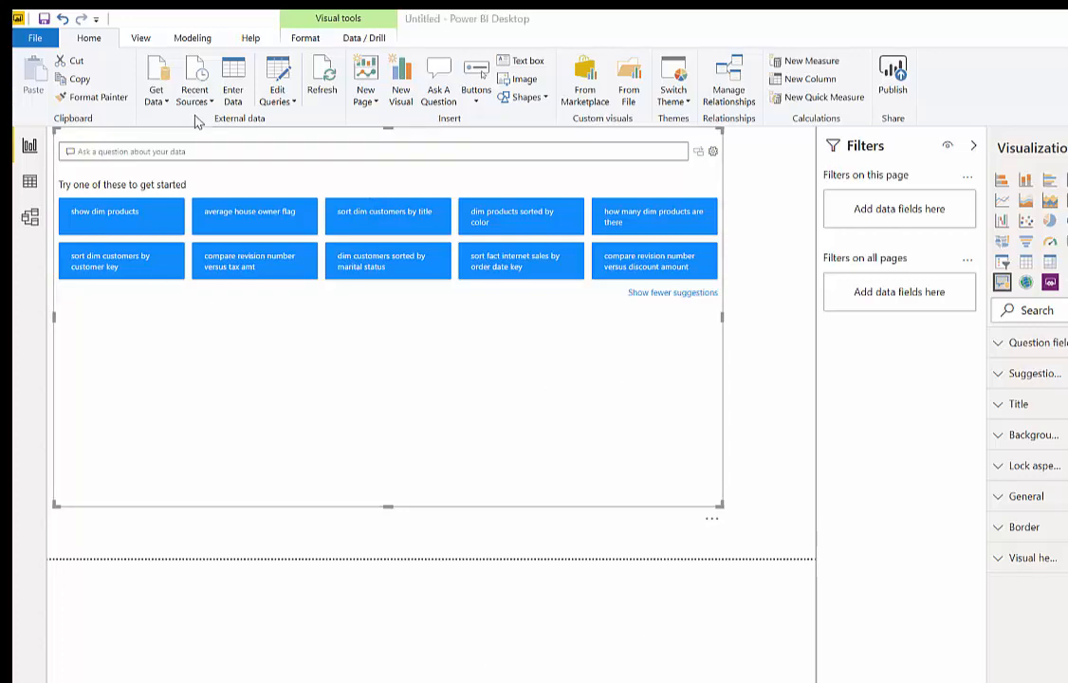
{"action": "left_click", "coordinate": [196, 151]}
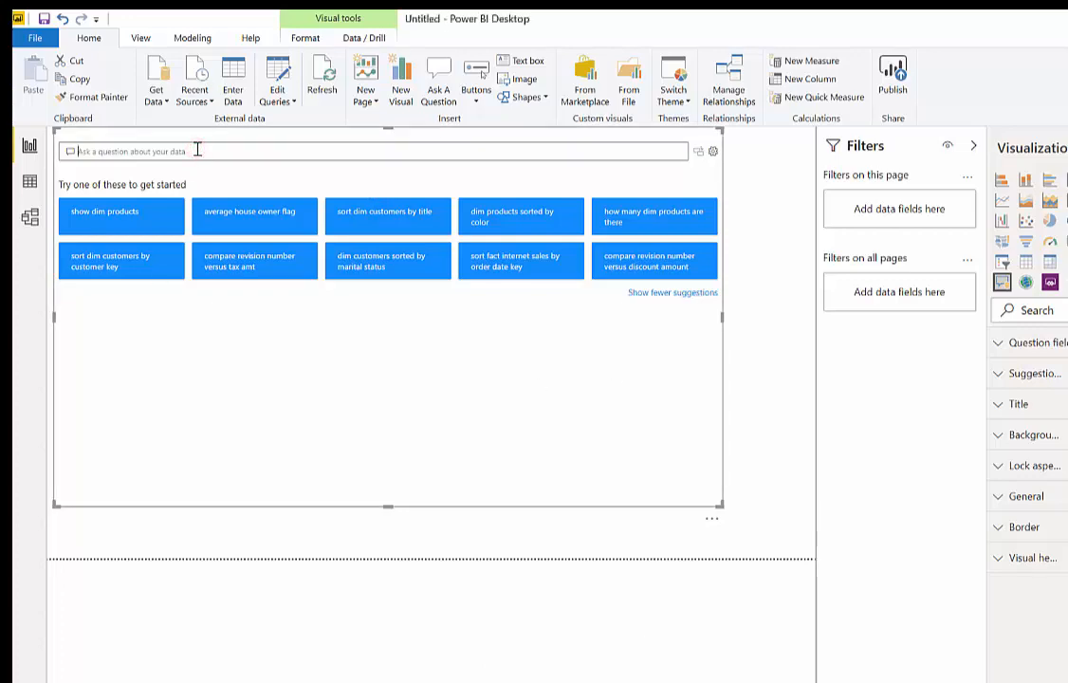
Type 'show profitable product by sales amount' into the Q&A question box.
{"action": "type", "text": "show great"}
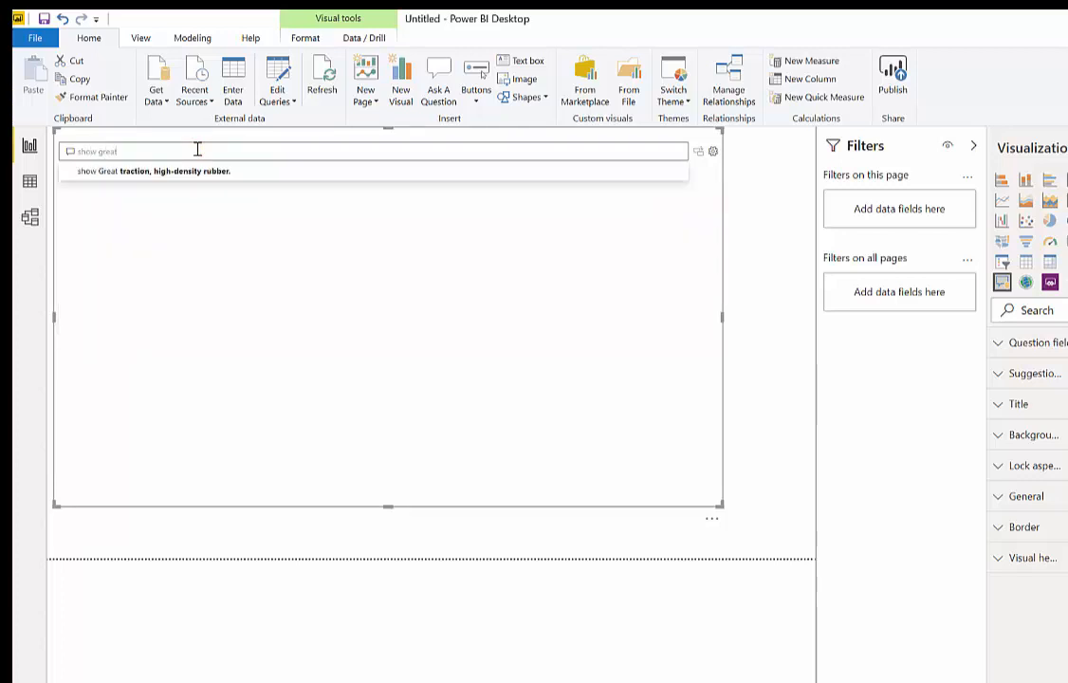
{"action": "type", "text": "product"}
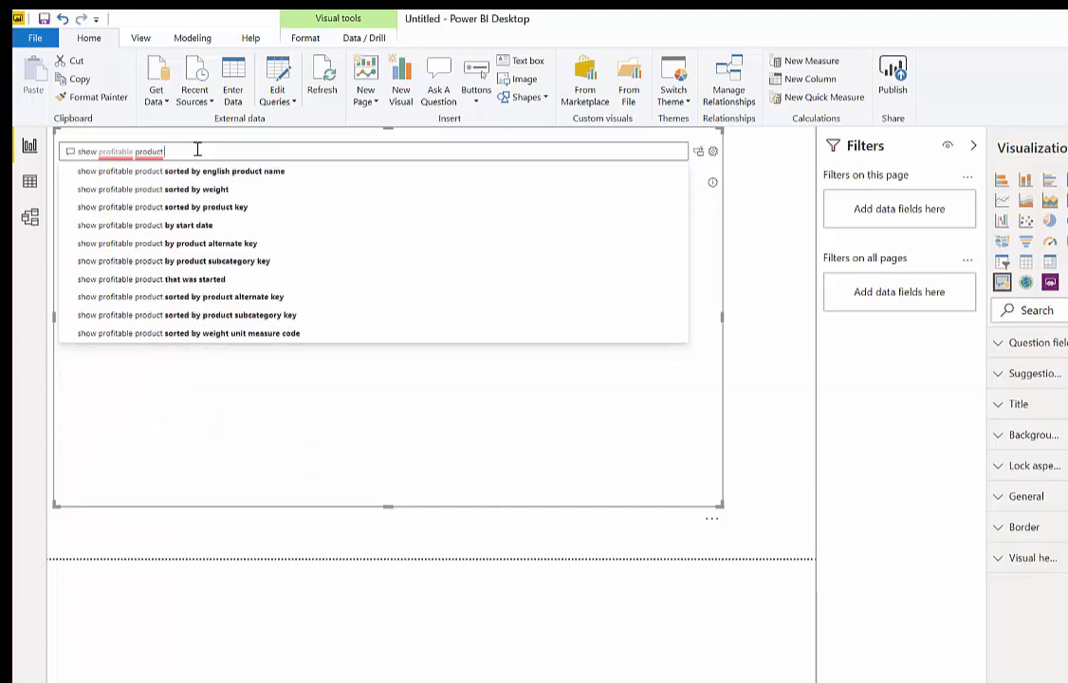
{"action": "type", "text": "by"}
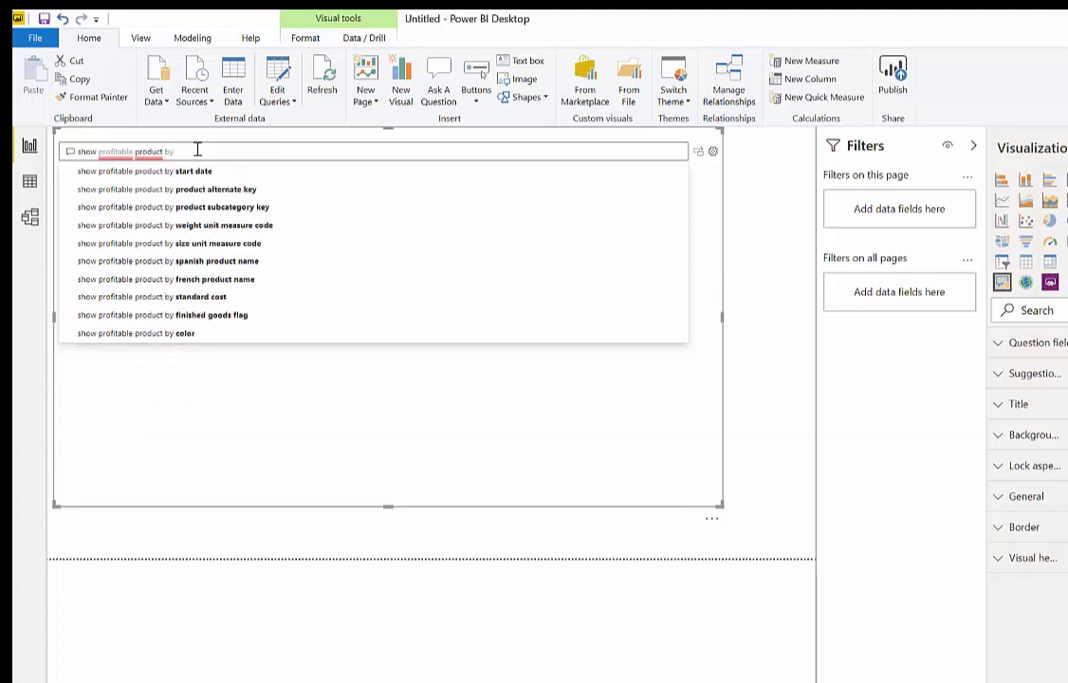
{"action": "type", "text": "salesAmount"}
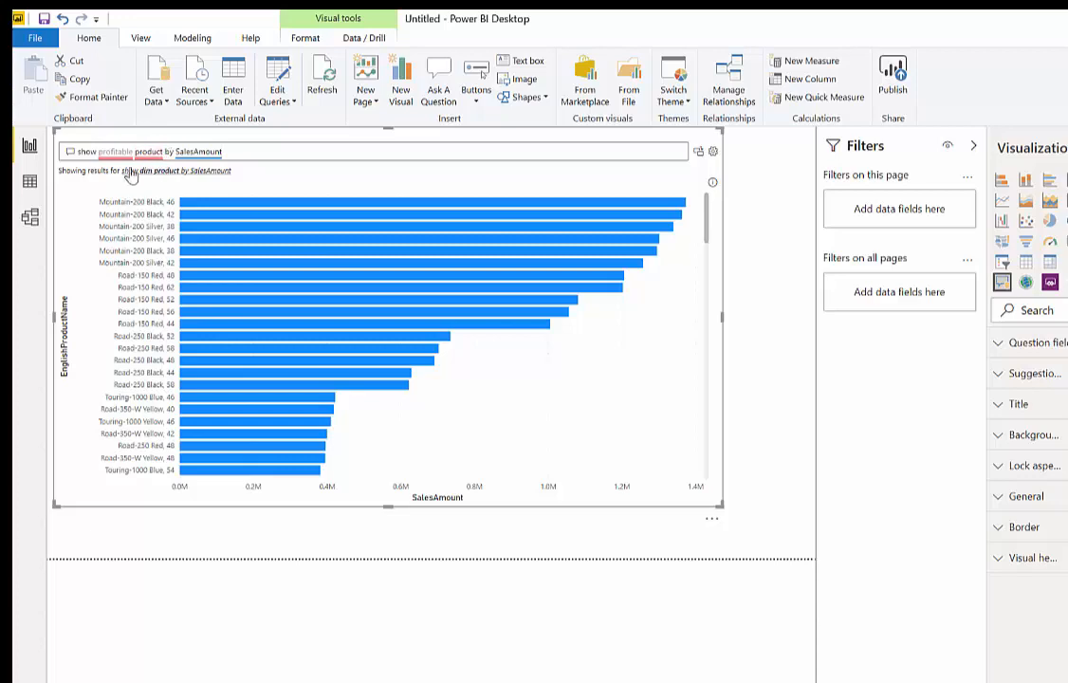
Change the question to 'show profitable product name by SalesAmount' using the suggestion.
{"action": "double_click", "coordinate": [146, 152]}
{"action": "type", "text": "name "}
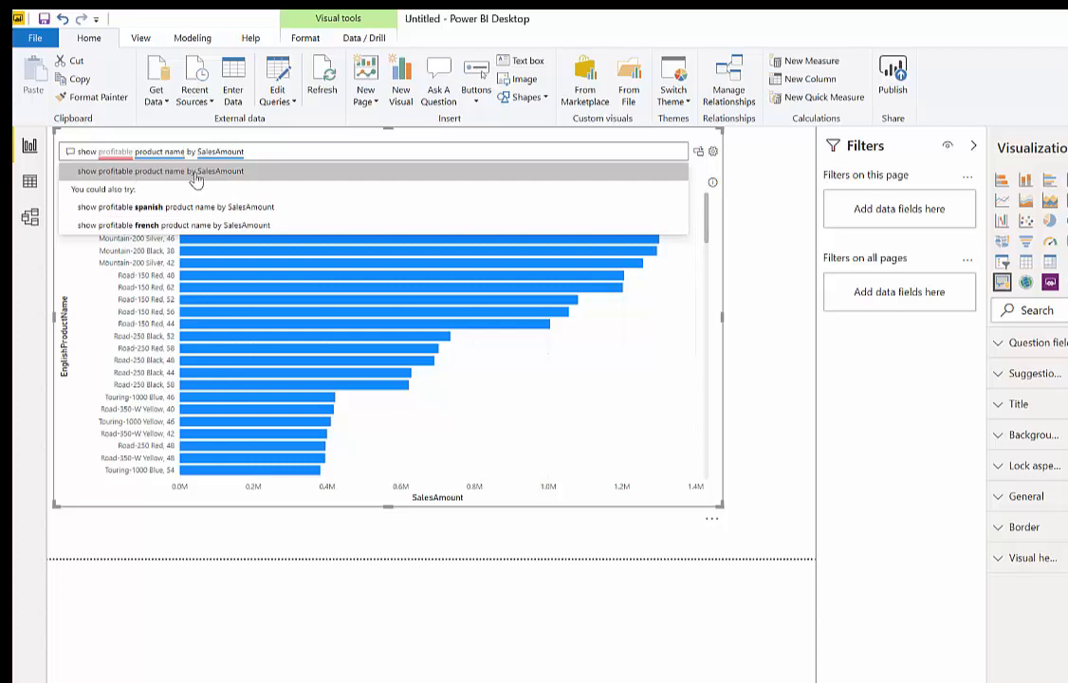
{"action": "left_click", "coordinate": [160, 171]}
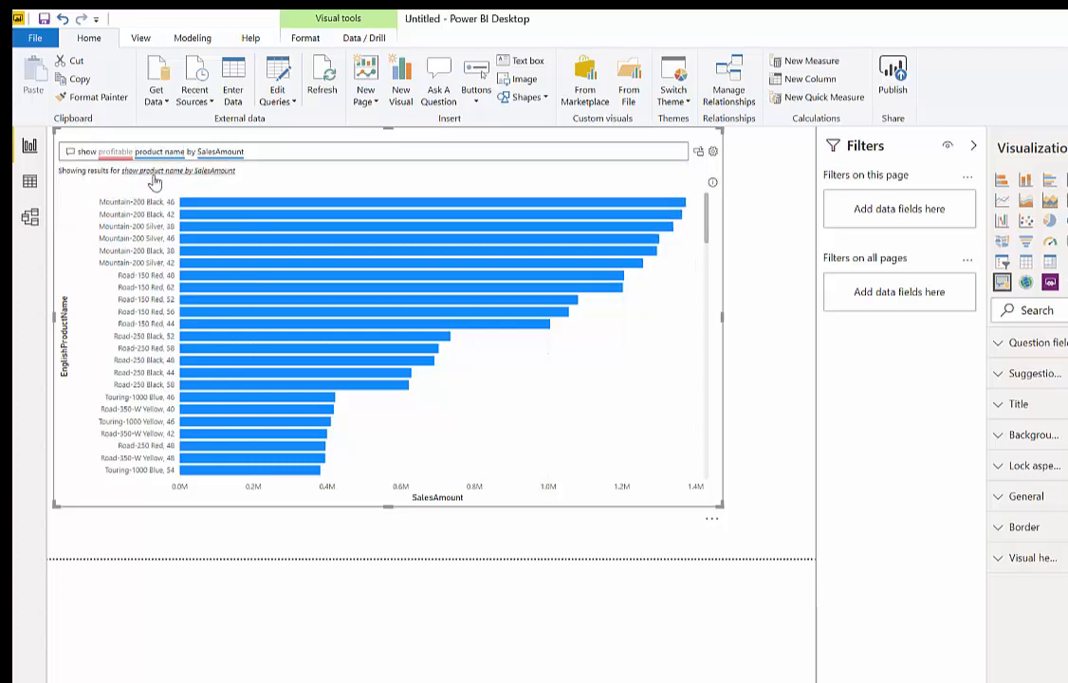
{"action": "mouse_move", "coordinate": [200, 180]}
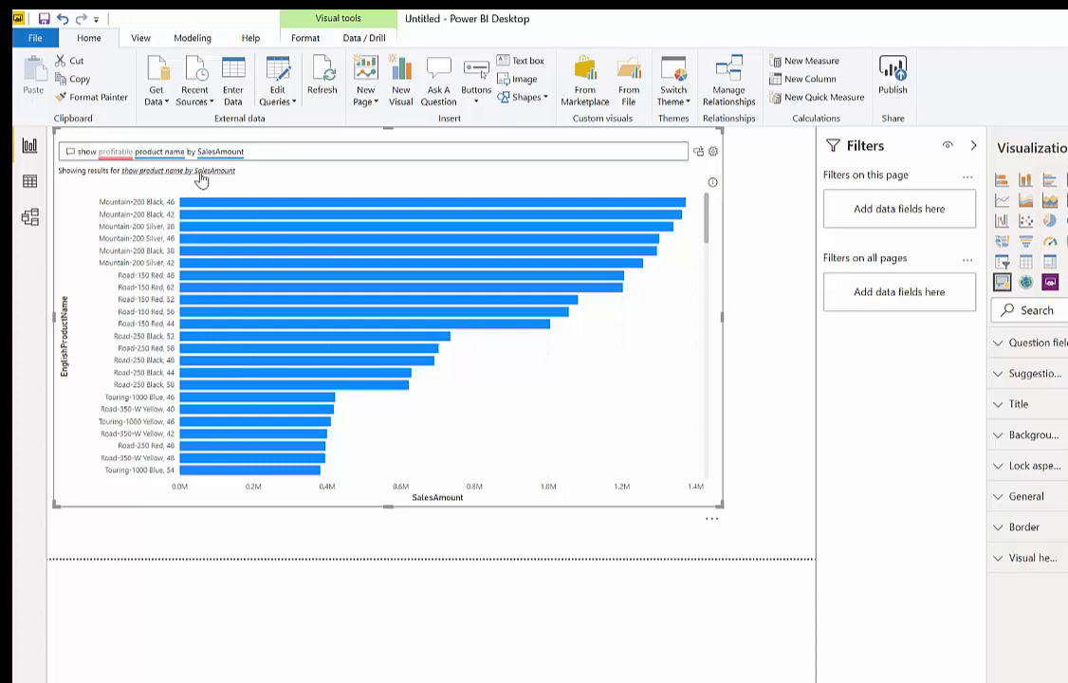
{"action": "mouse_move", "coordinate": [367, 410]}
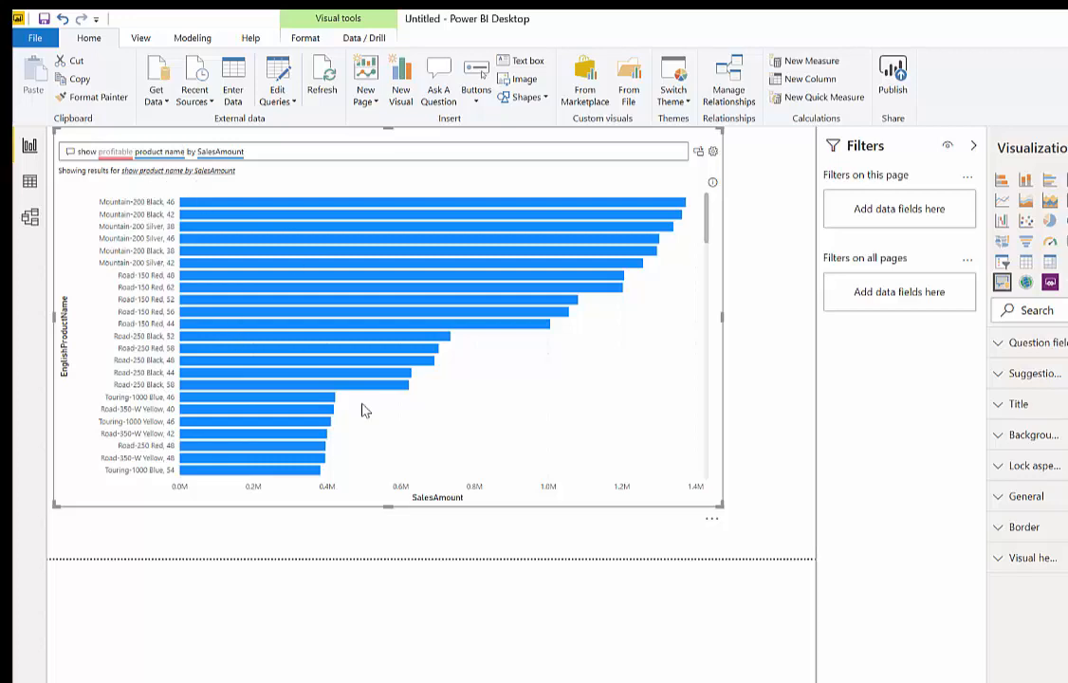
{"action": "double_click", "coordinate": [116, 151]}
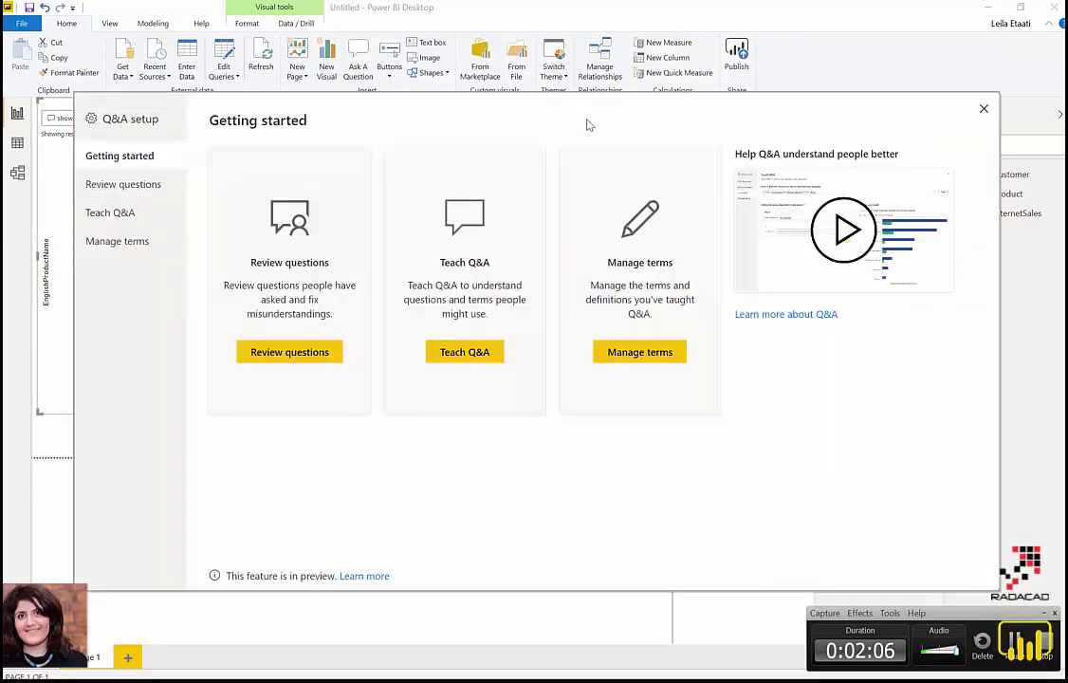
In Teach Q&A, define profitable as unit price greater than 1790.280.
{"action": "left_click", "coordinate": [110, 212]}
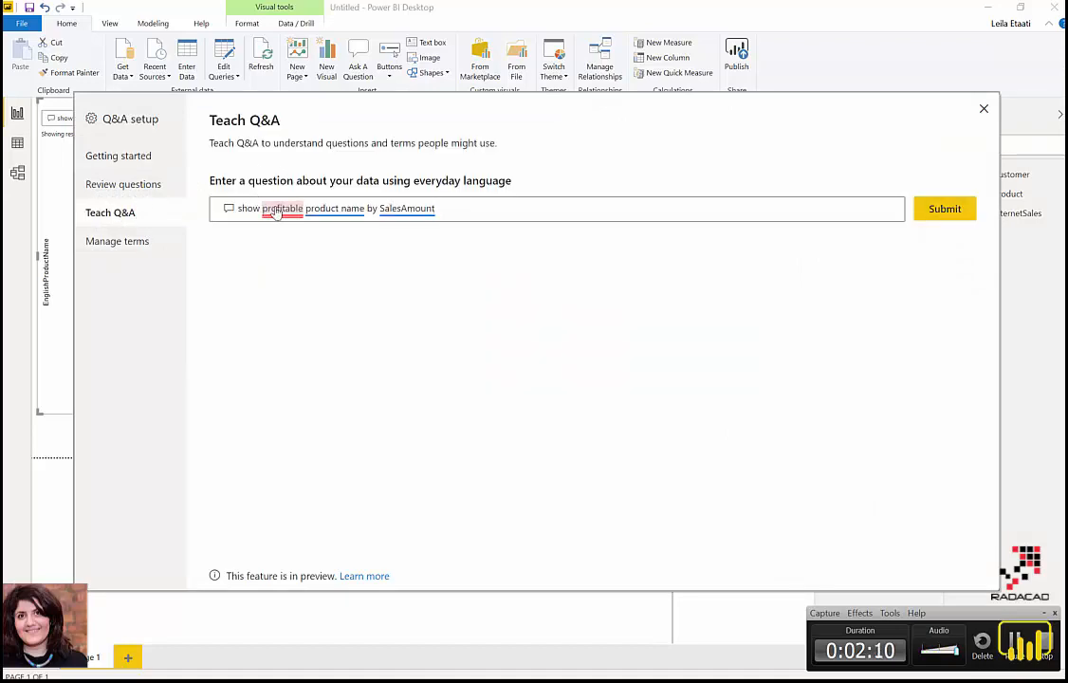
{"action": "left_click", "coordinate": [944, 209]}
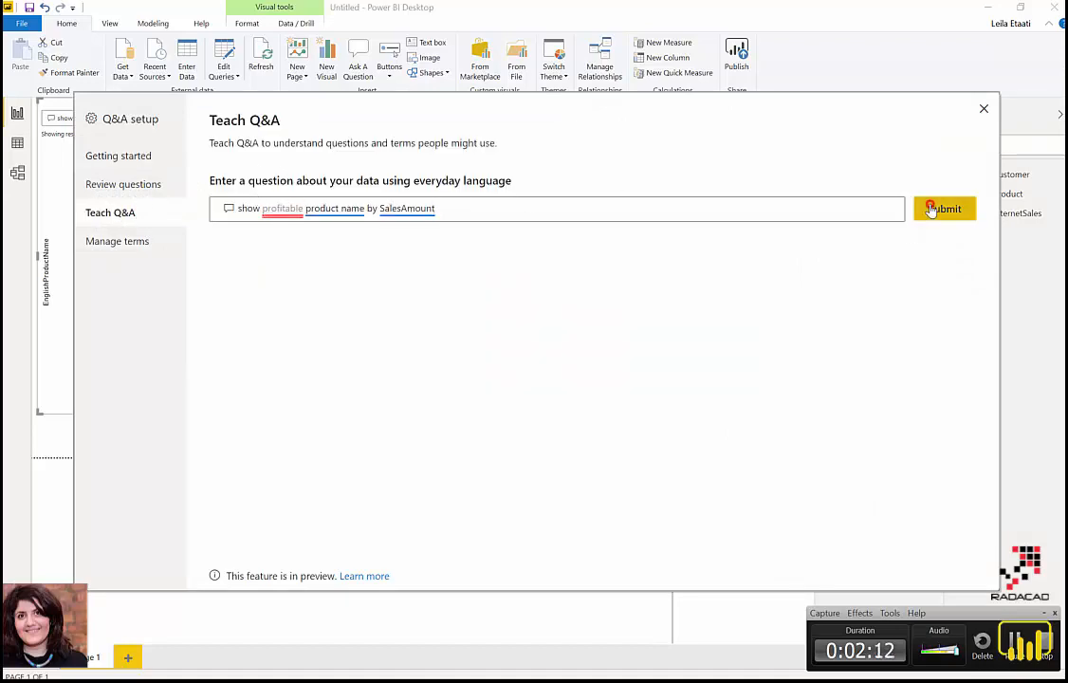
{"action": "left_click", "coordinate": [943, 208]}
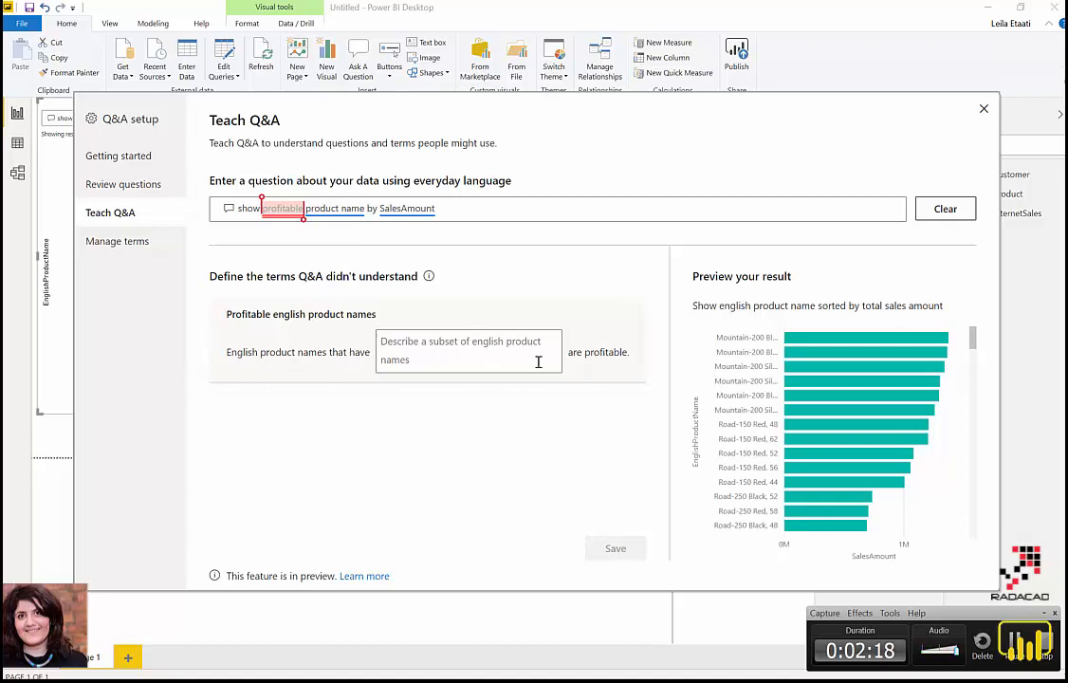
{"action": "mouse_move", "coordinate": [491, 358]}
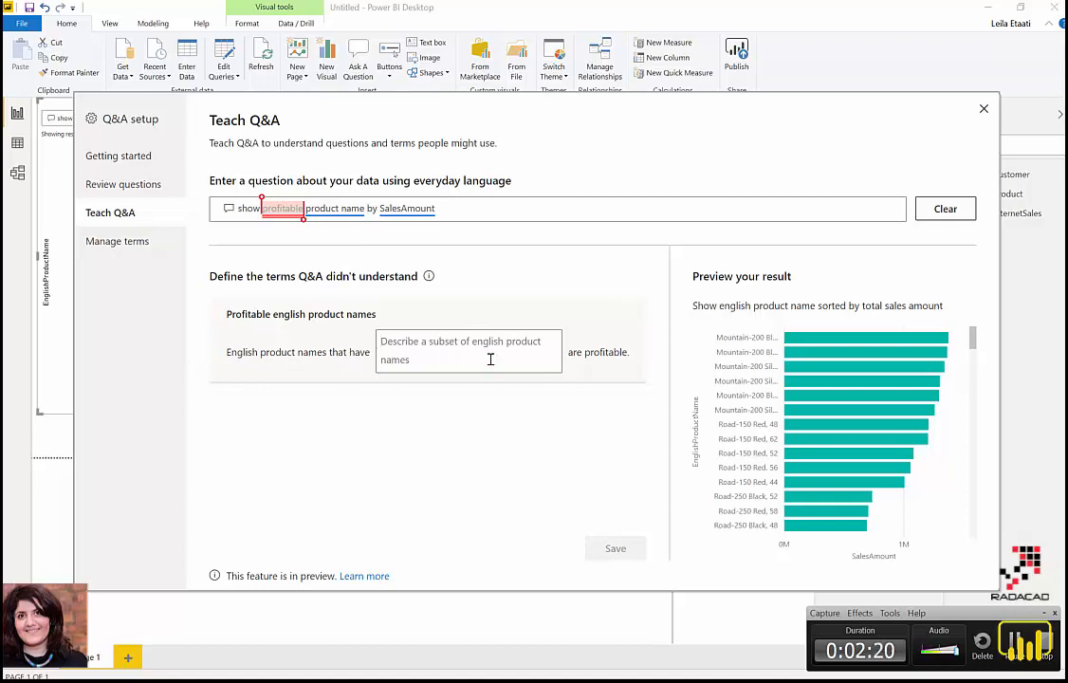
{"action": "type", "text": "unit"}
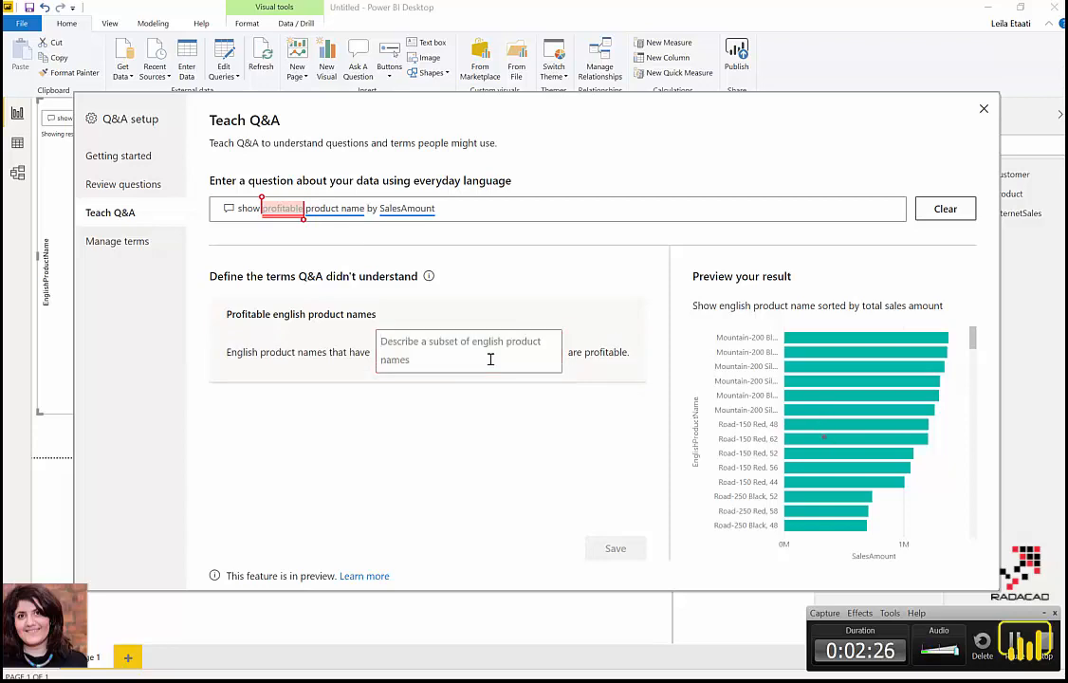
{"action": "type", "text": "price"}
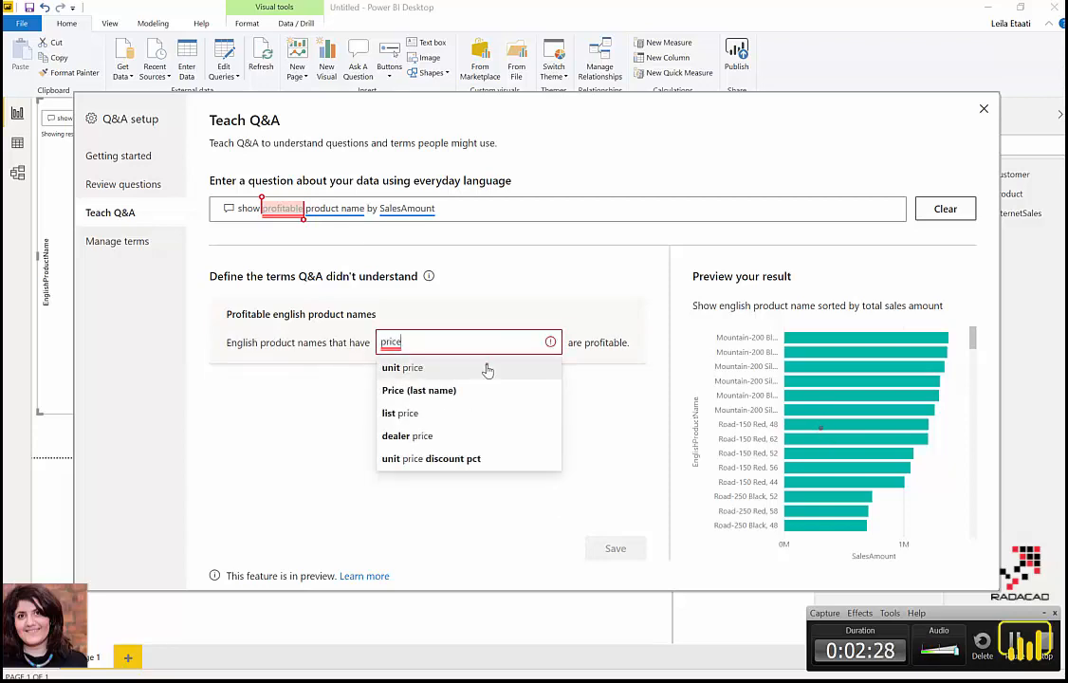
{"action": "left_click", "coordinate": [402, 367]}
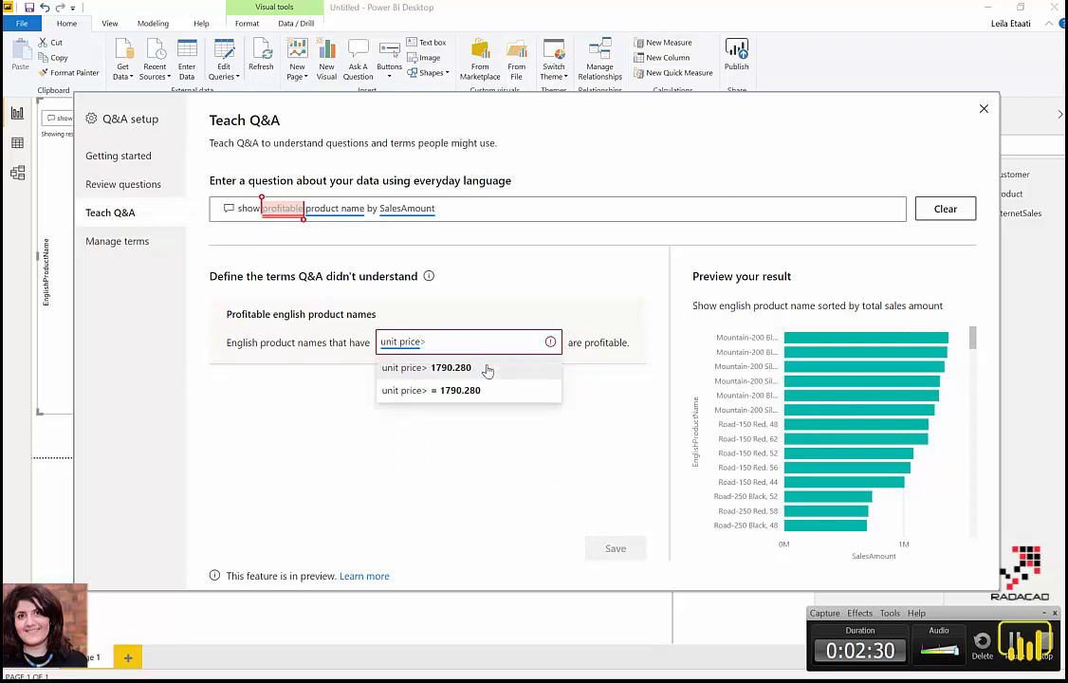
{"action": "left_click", "coordinate": [431, 367]}
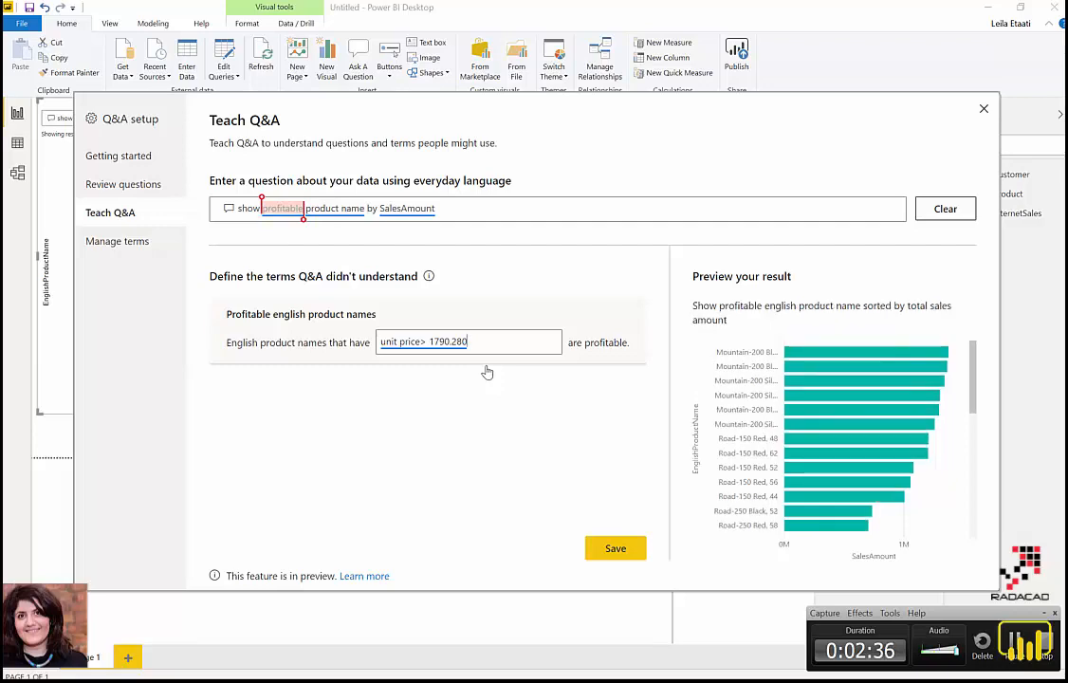
Replace the condition with sales amount greater than 1790.280.
{"action": "left_click", "coordinate": [468, 342]}
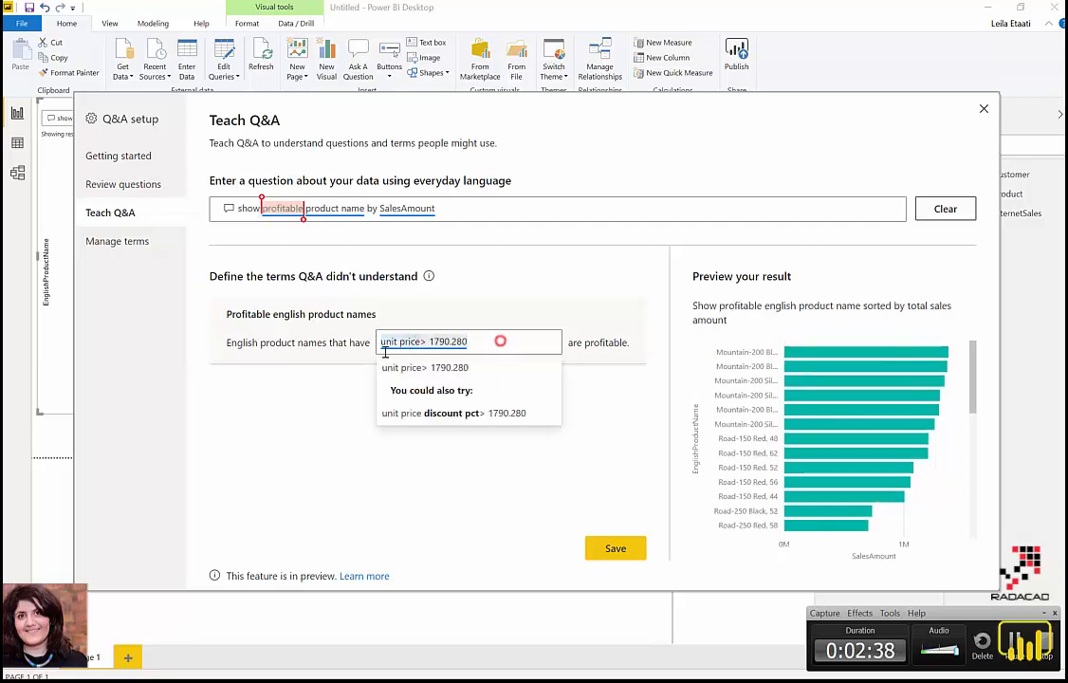
{"action": "type", "text": "sales"}
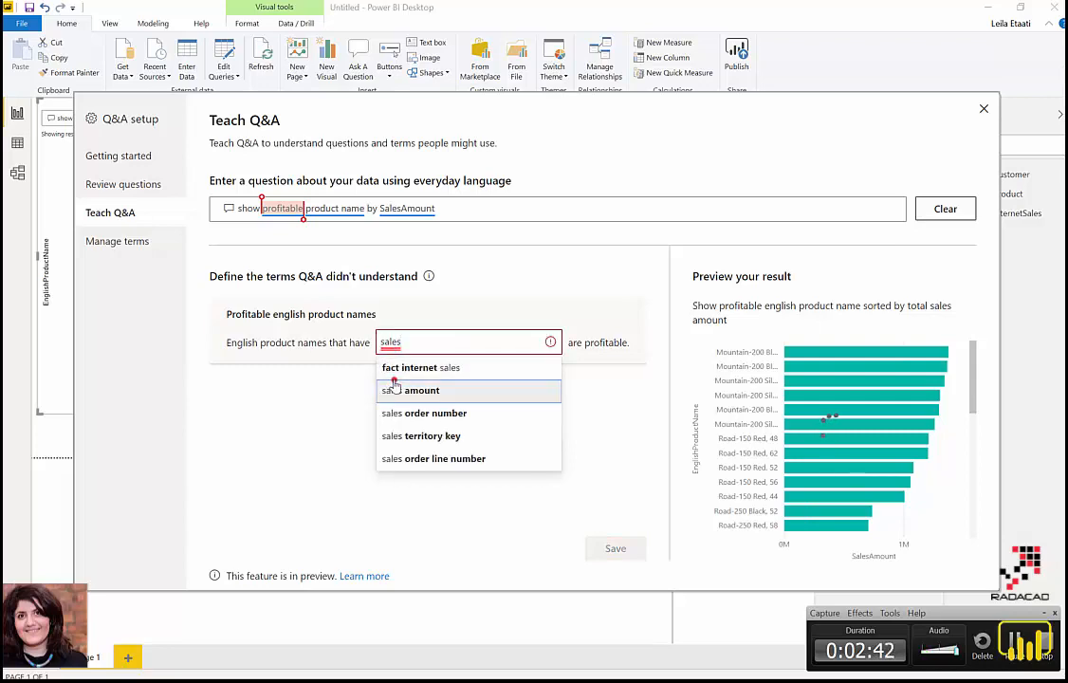
{"action": "left_click", "coordinate": [420, 390]}
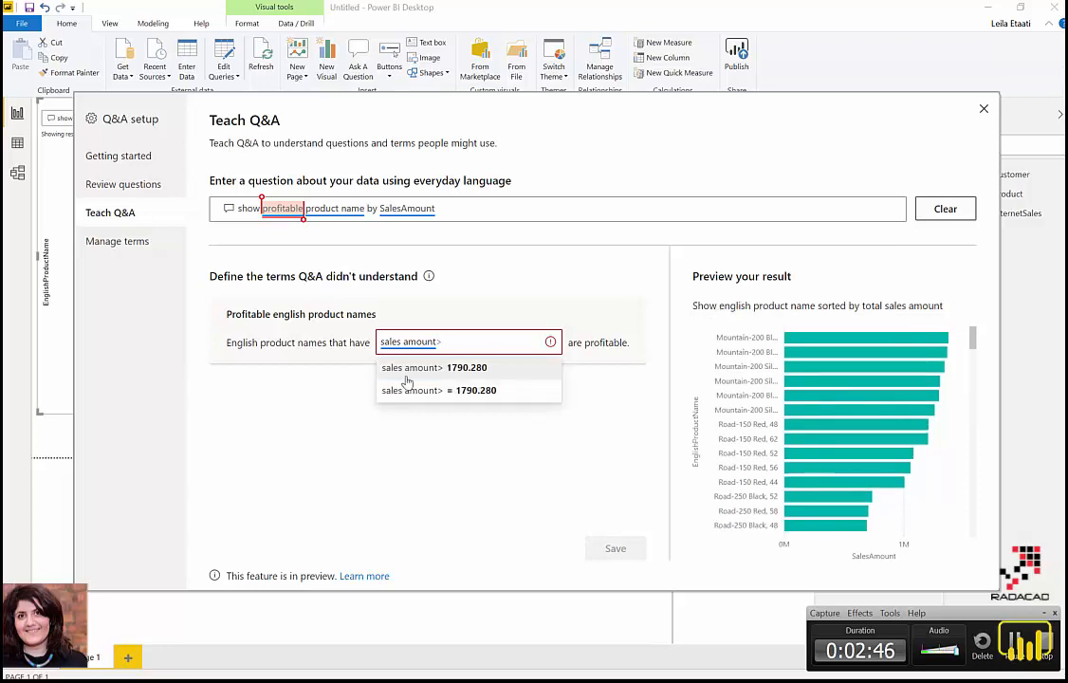
{"action": "left_click", "coordinate": [434, 367]}
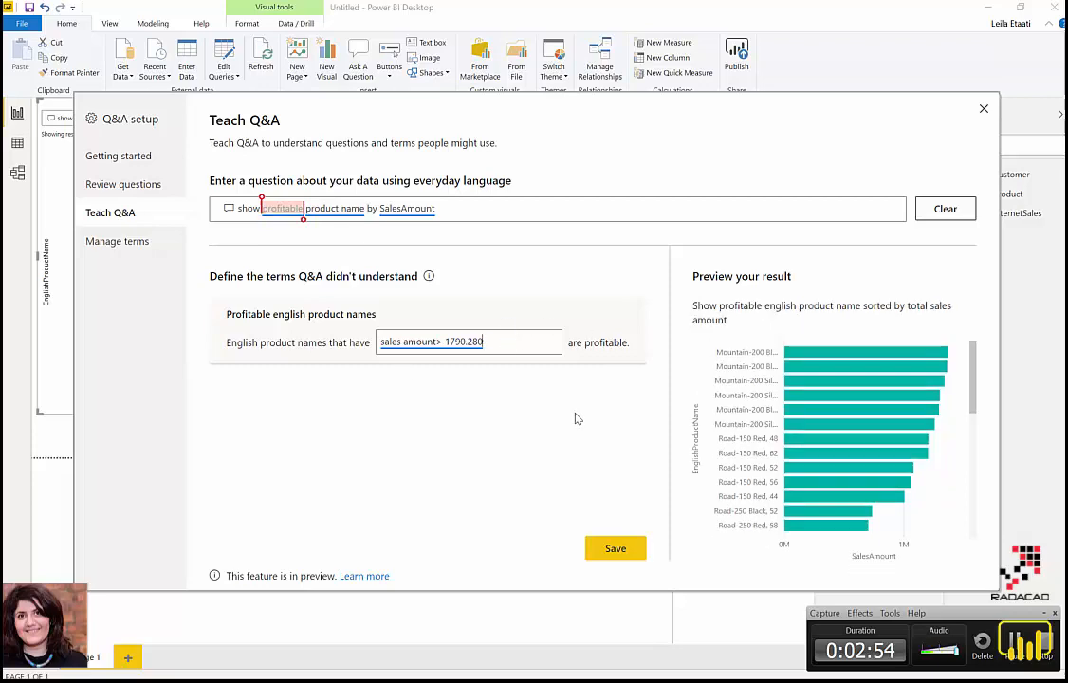
{"action": "mouse_move", "coordinate": [651, 409]}
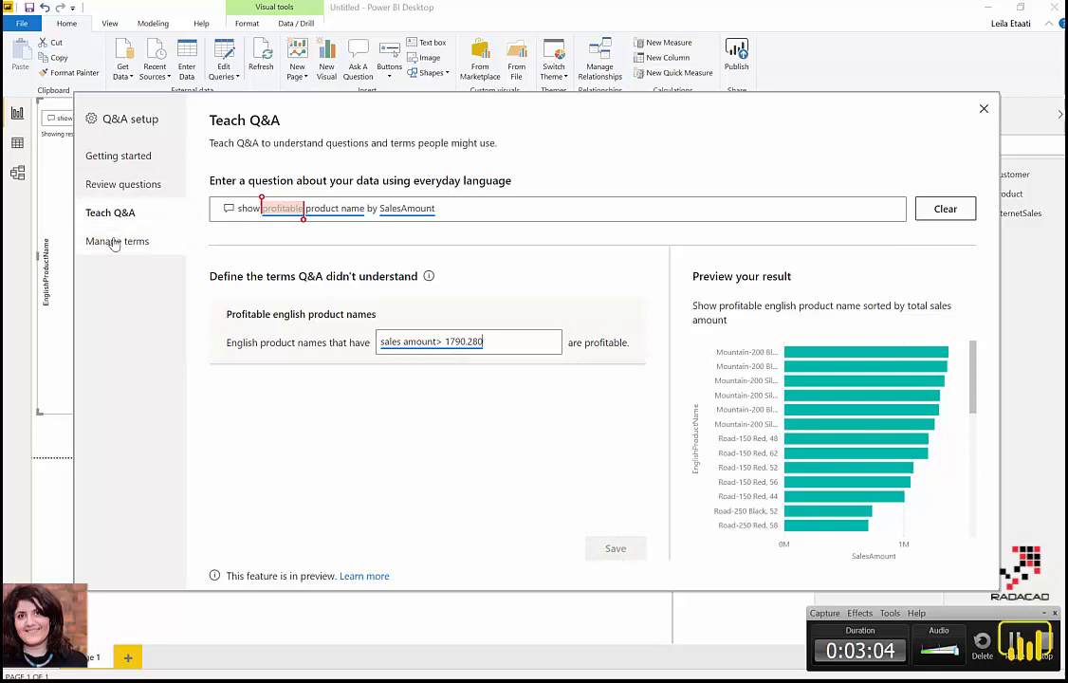
Open Manage terms to see profitable defined as sales amount > 1790.28.
{"action": "left_click", "coordinate": [117, 241]}
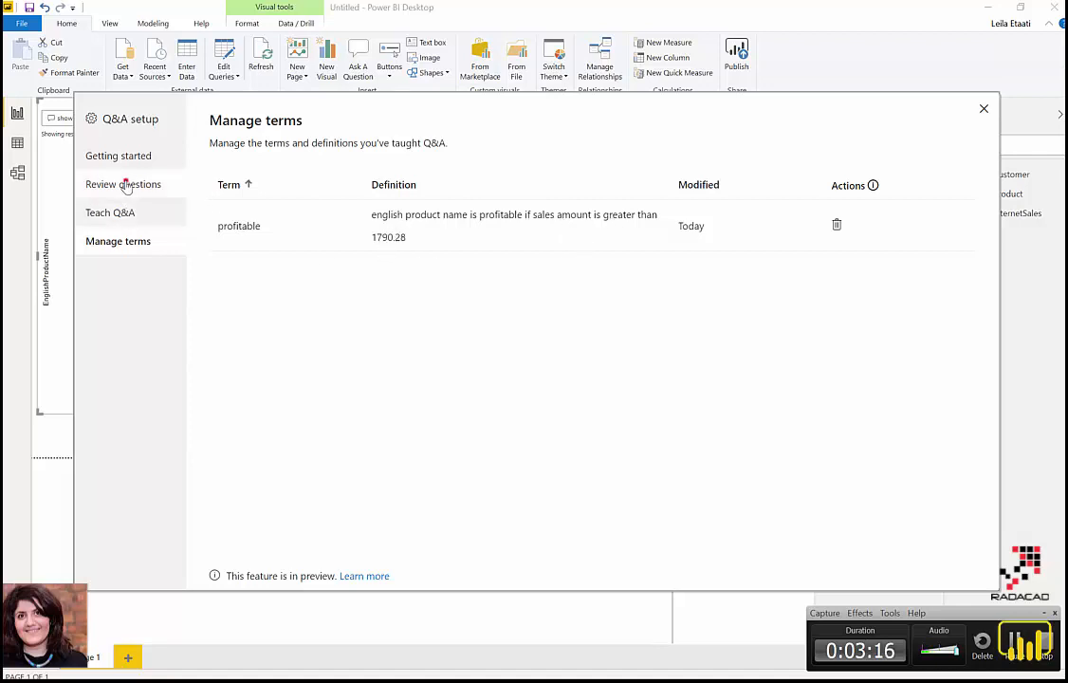
Open Review questions and scroll through the list of published datasets.
{"action": "left_click", "coordinate": [124, 184]}
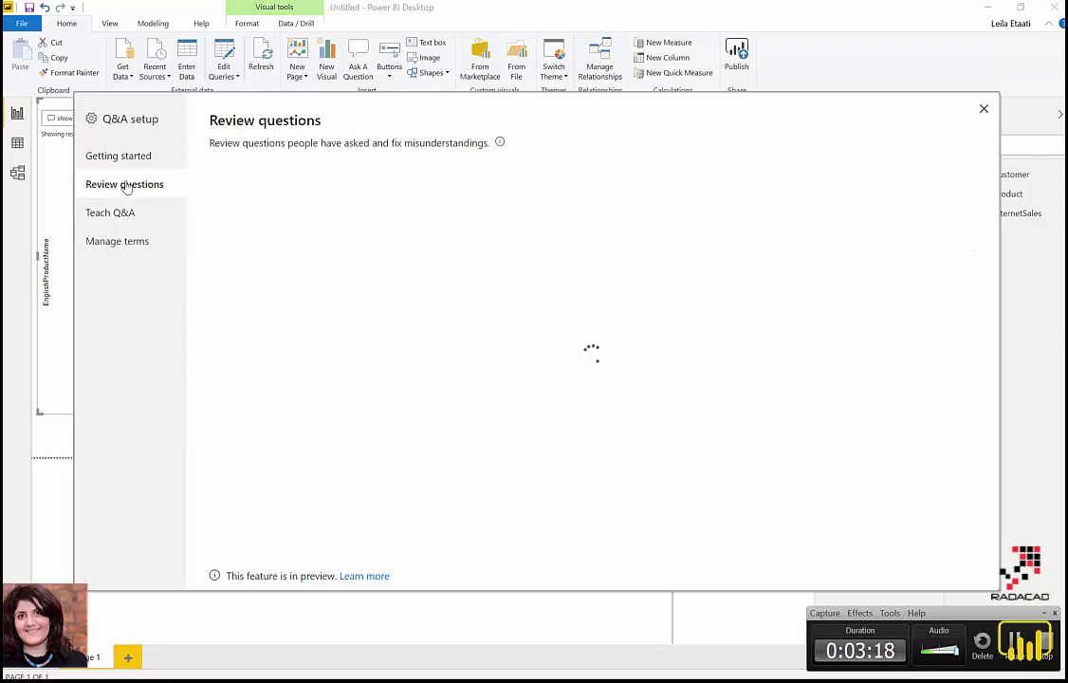
{"action": "left_click", "coordinate": [125, 184]}
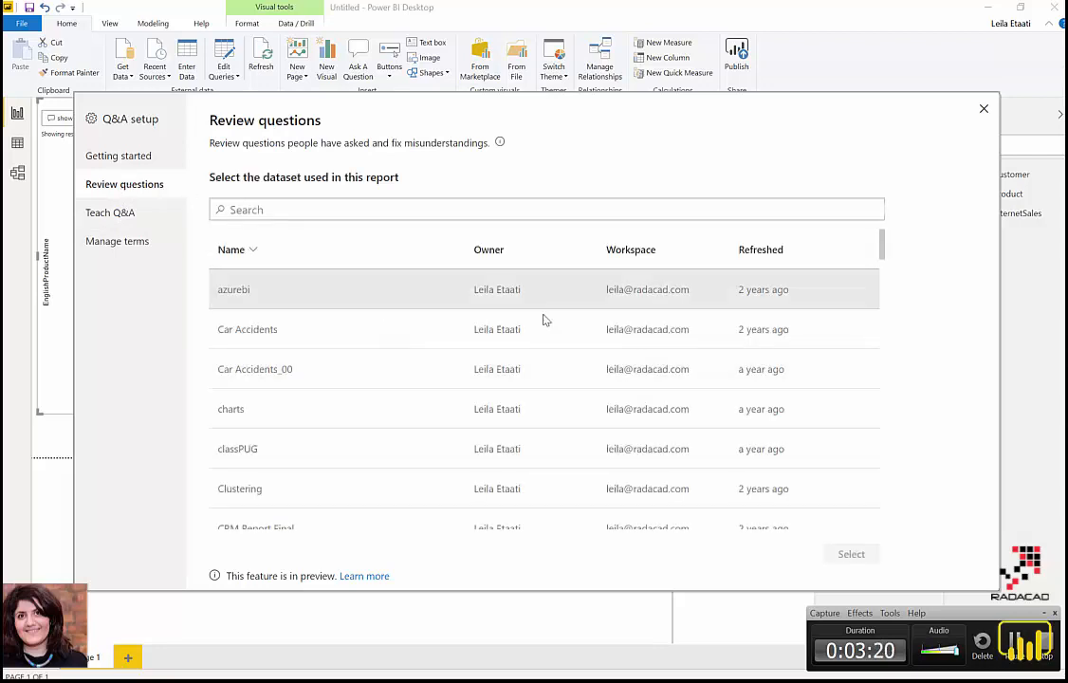
{"action": "scroll", "scroll_direction": "down", "scroll_amount": 3}
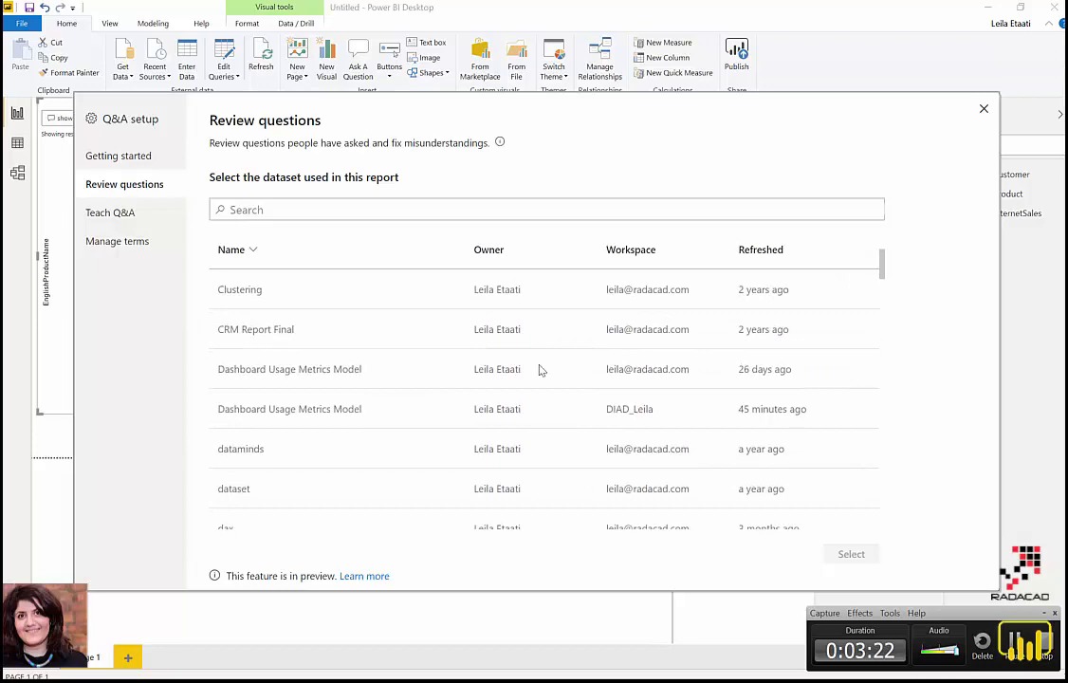
{"action": "scroll", "scroll_direction": "down", "scroll_amount": 3}
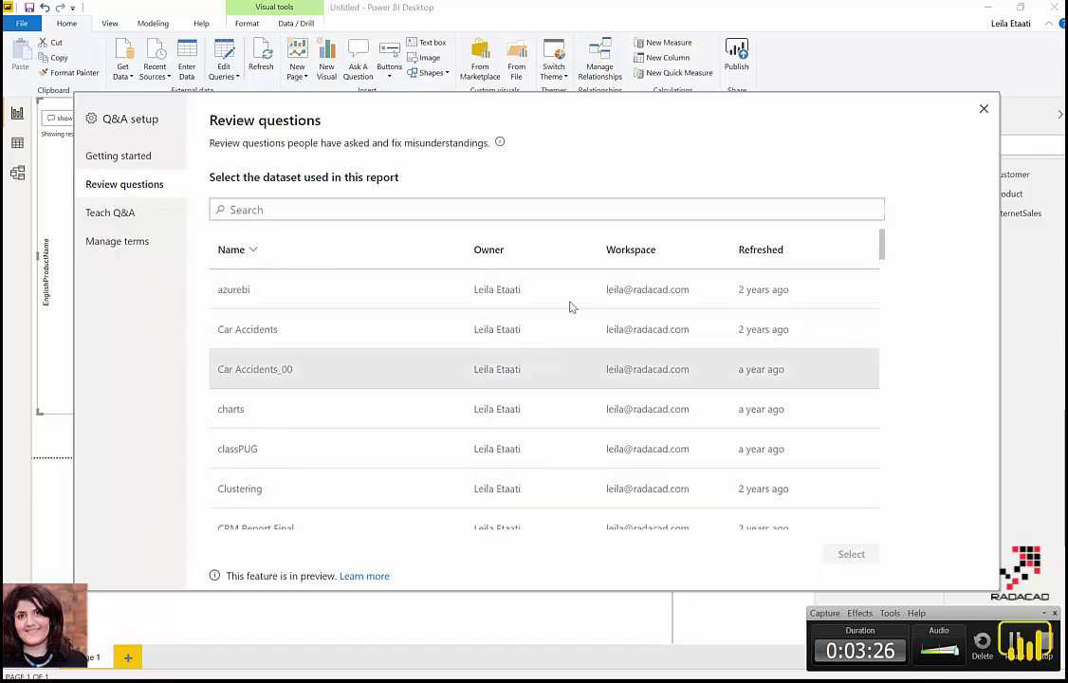
{"action": "scroll", "scroll_direction": "down", "scroll_amount": 3}
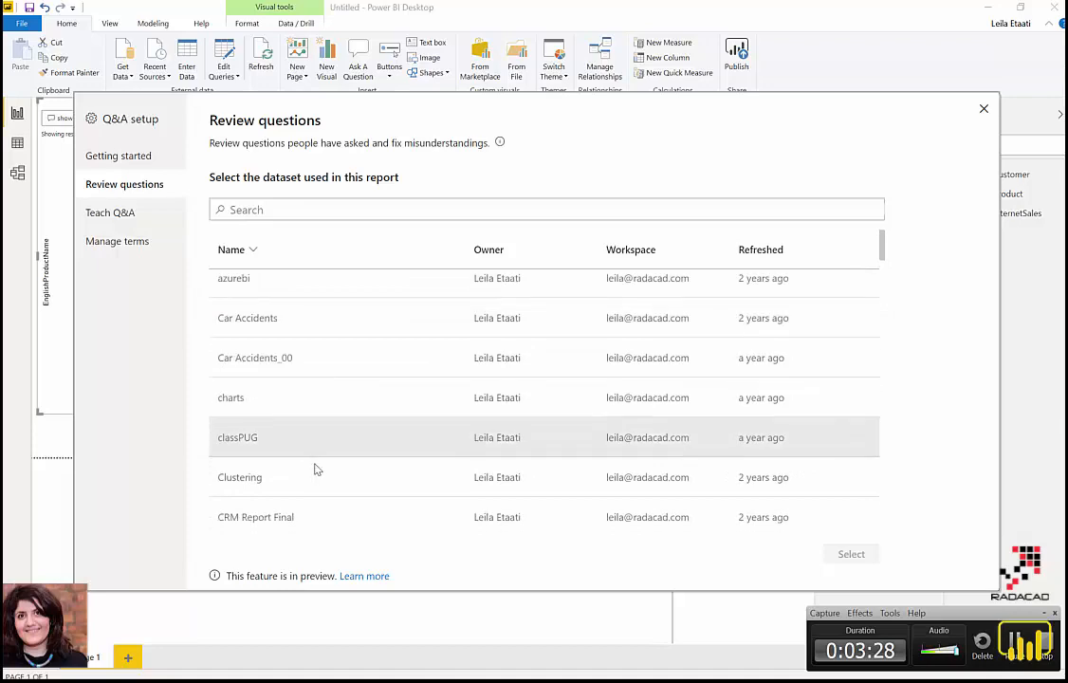
{"action": "scroll", "scroll_direction": "down", "scroll_amount": 3}
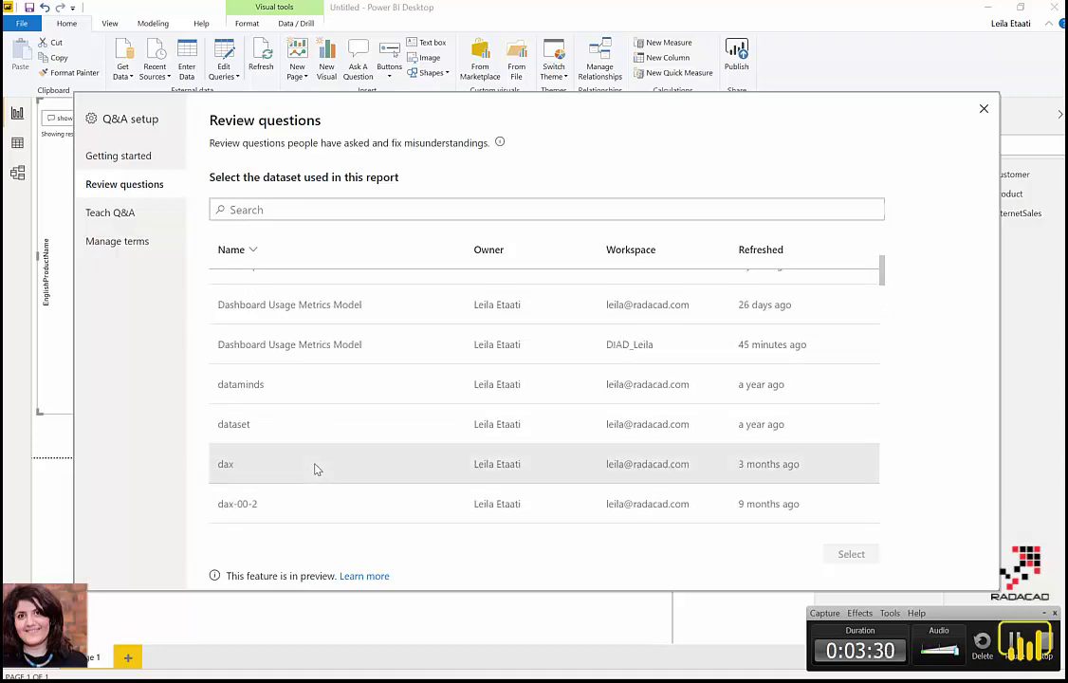
{"action": "mouse_move", "coordinate": [153, 228]}
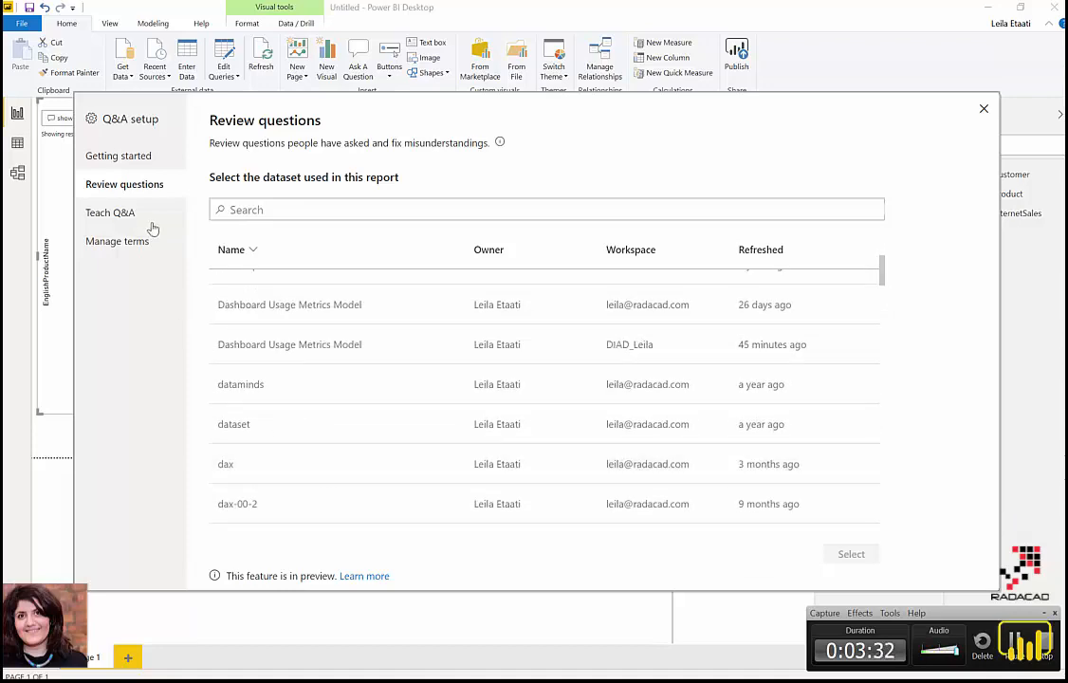
Go back to Teach Q&A and close the Q&A setup dialog.
{"action": "left_click", "coordinate": [110, 213]}
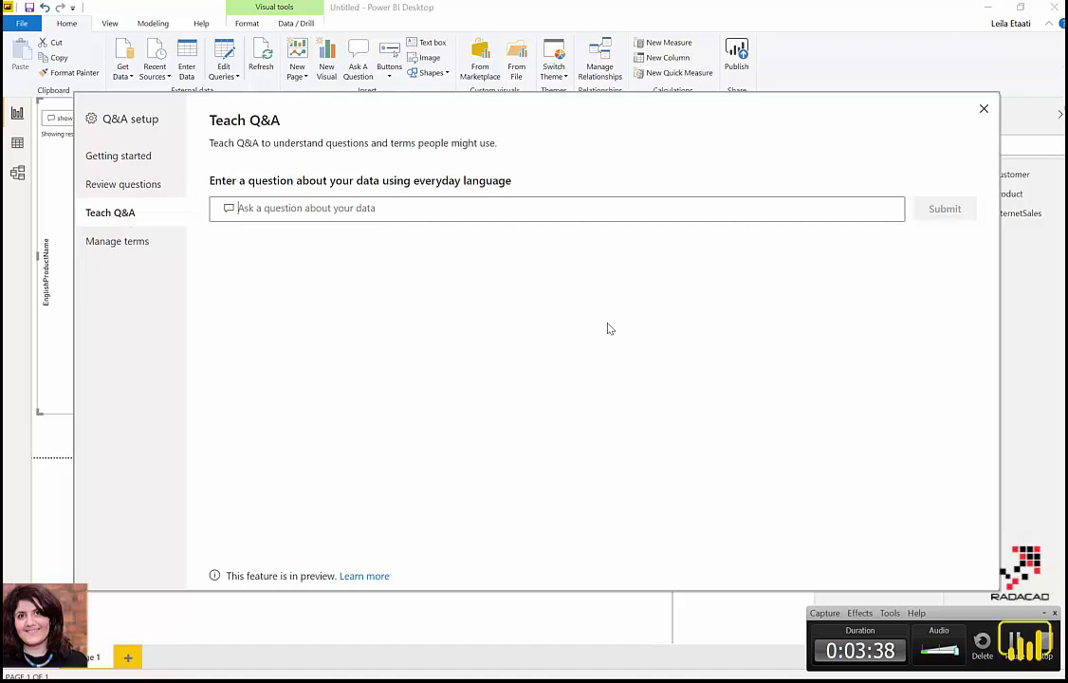
{"action": "mouse_move", "coordinate": [605, 149]}
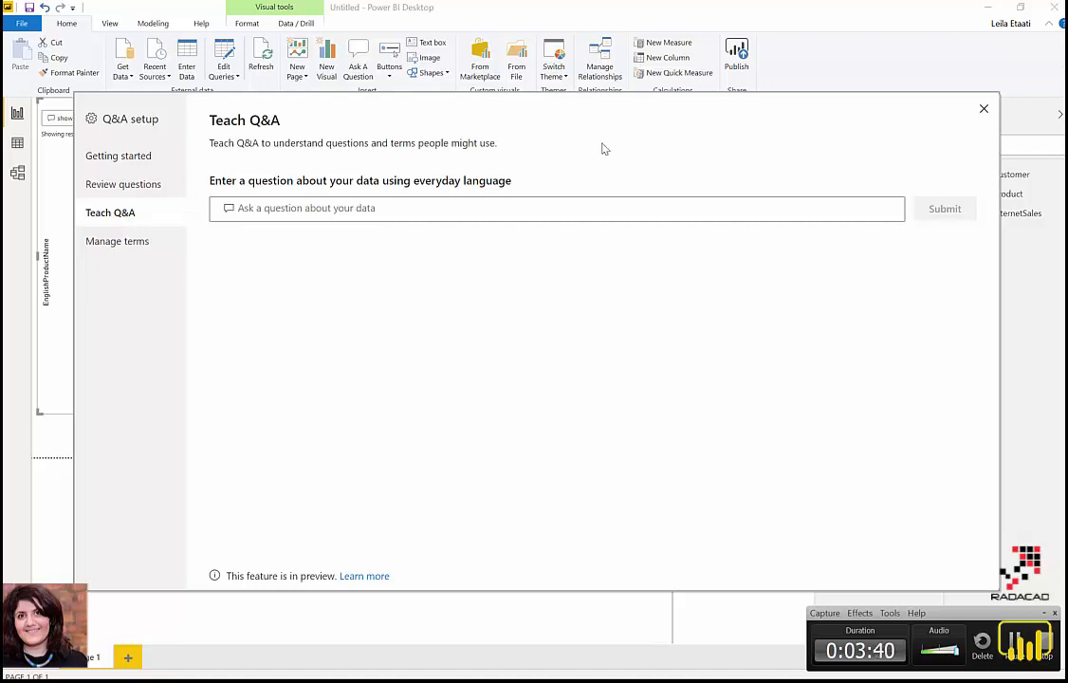
{"action": "left_click", "coordinate": [983, 109]}
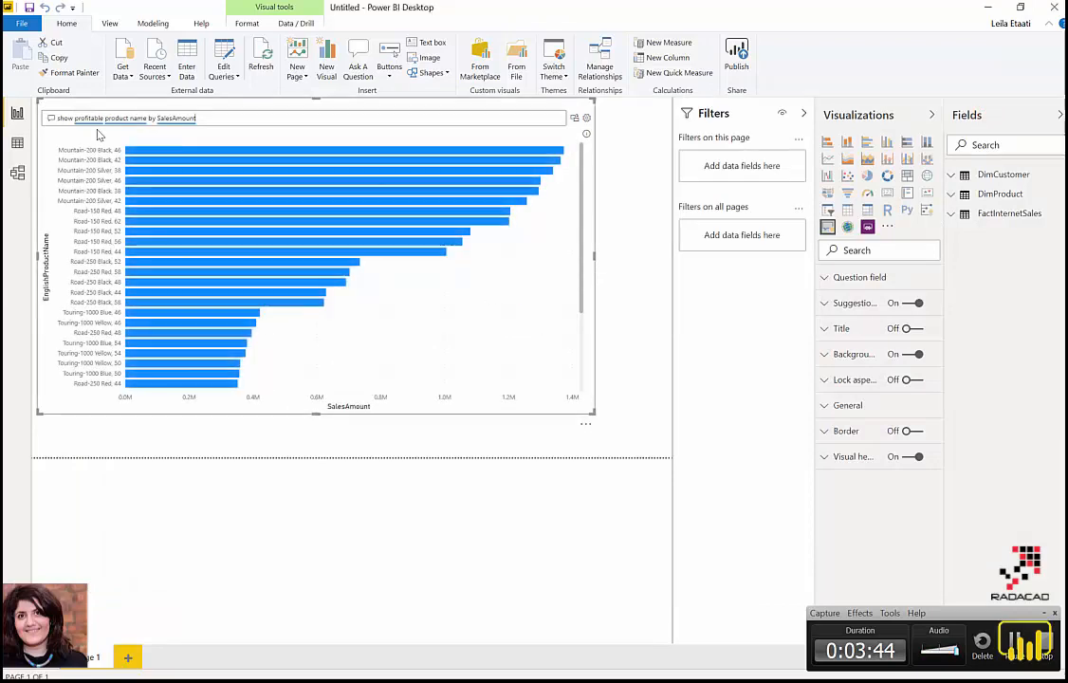
Select the Q&A visual showing the profitable product name by SalesAmount chart.
{"action": "double_click", "coordinate": [86, 118]}
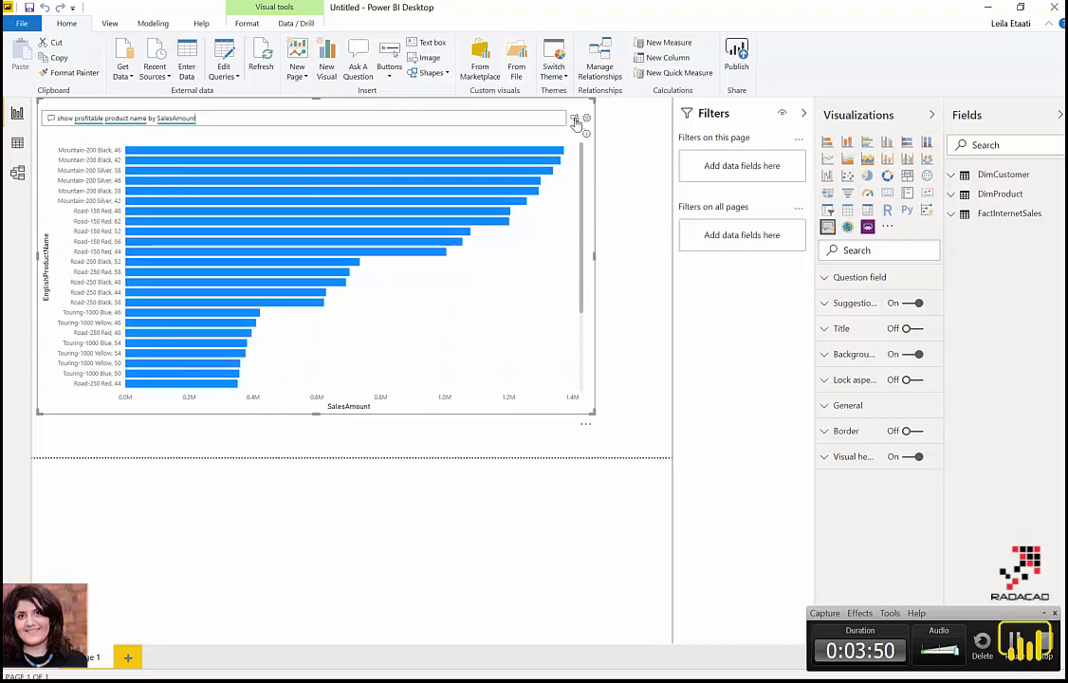
{"action": "mouse_move", "coordinate": [575, 123]}
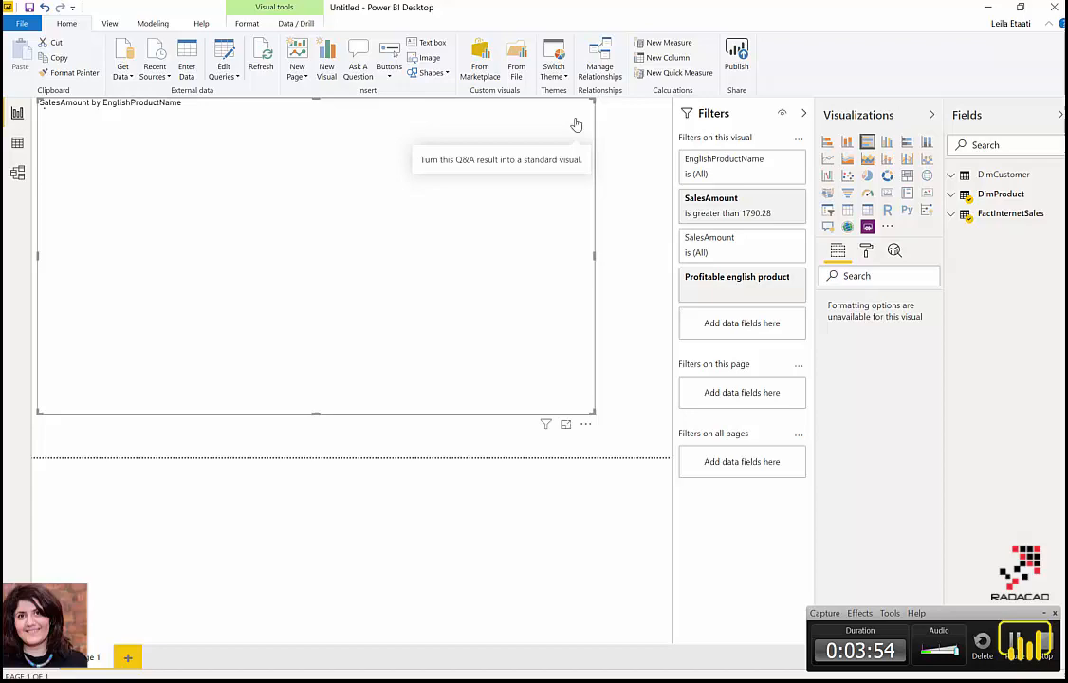
Resize the SalesAmount by EnglishProductName bar chart and open its More options menu.
{"action": "left_click", "coordinate": [575, 124]}
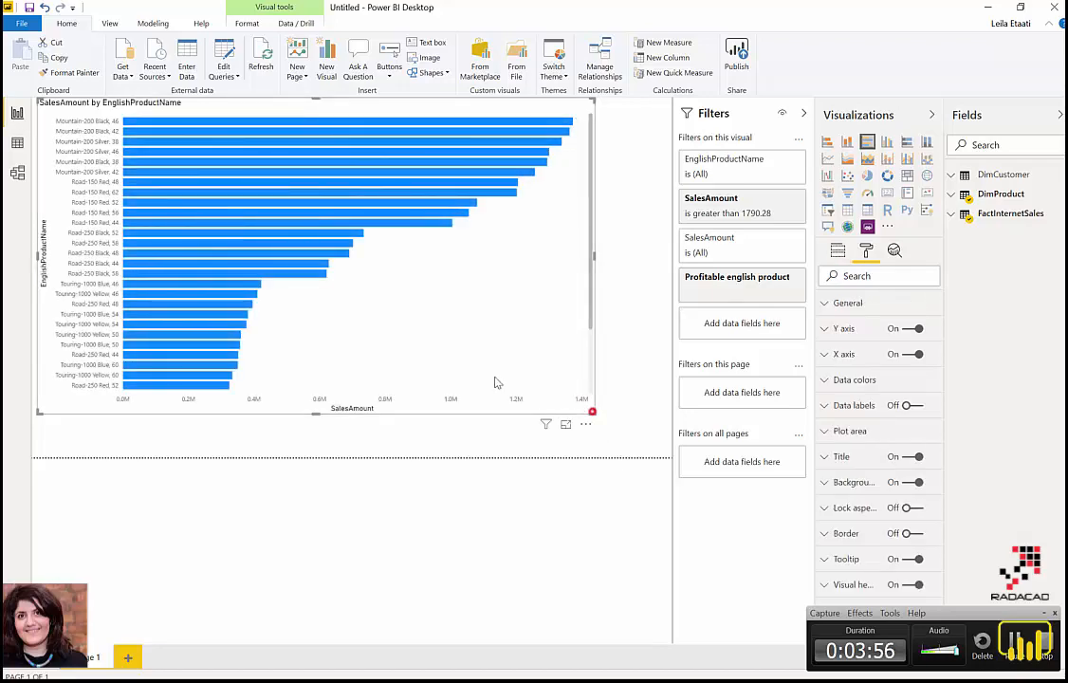
{"action": "left_click", "coordinate": [323, 379]}
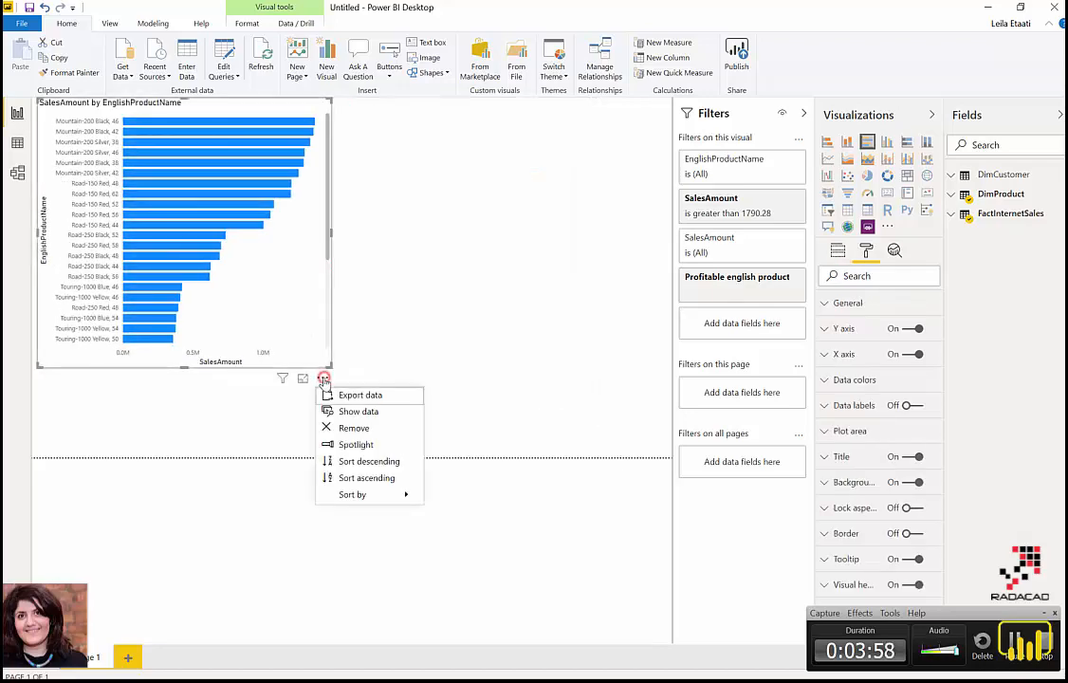
{"action": "mouse_move", "coordinate": [358, 412]}
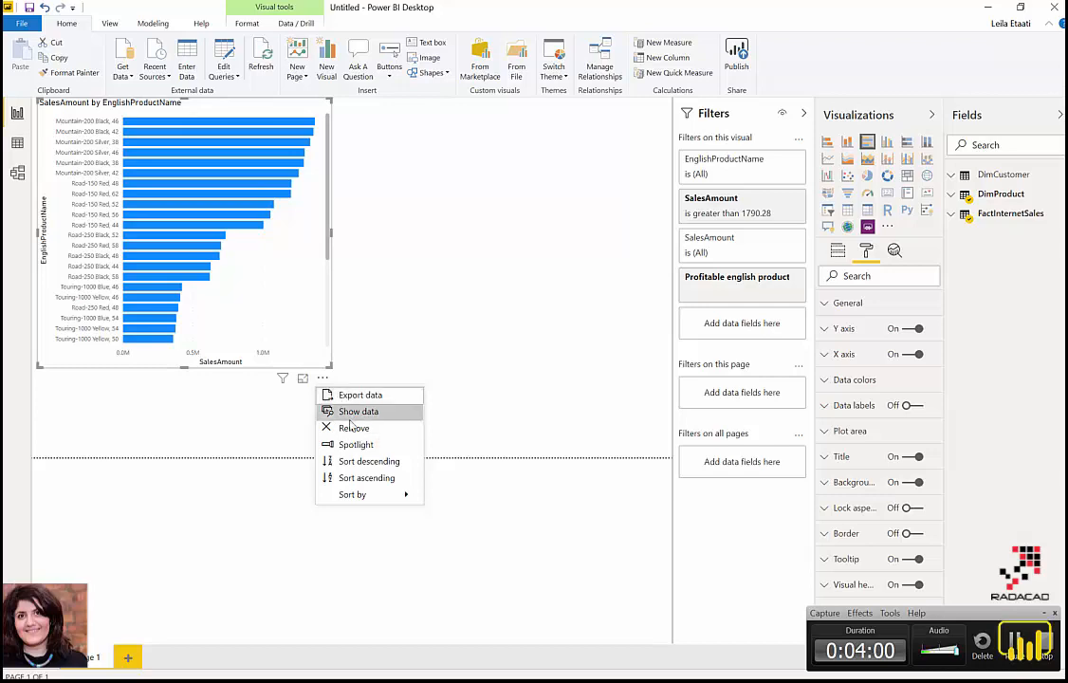